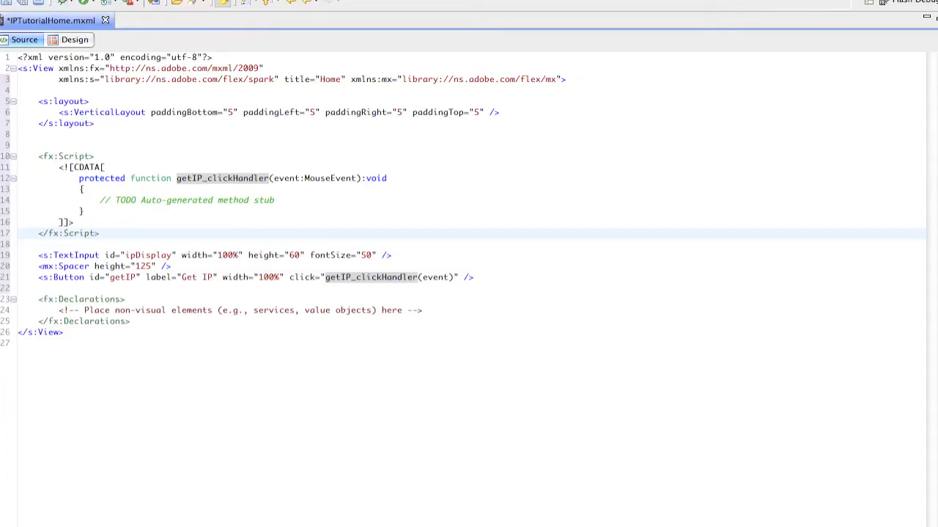
Step: Bring up the Debug Configurations and select the IPTutorial Mobile Application configuration
{"action": "left_click", "coordinate": [130, 323]}
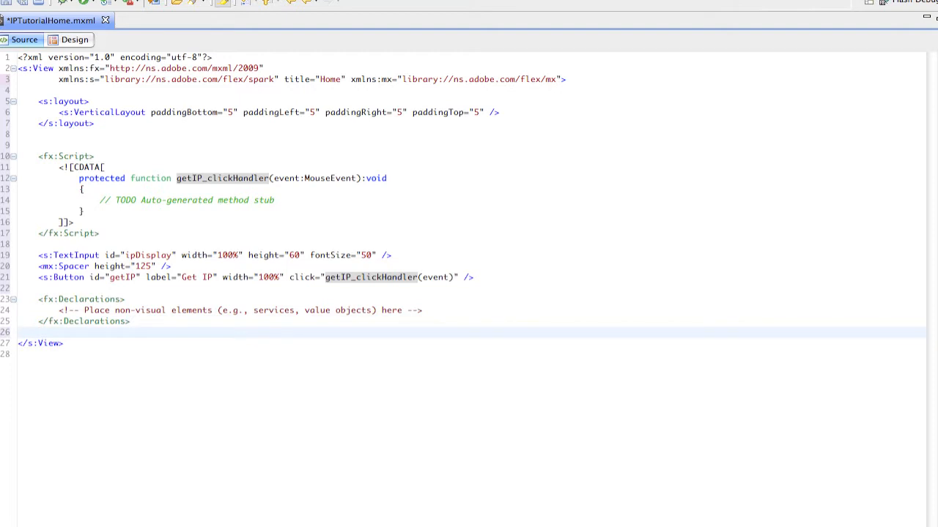
{"action": "left_click", "coordinate": [38, 331]}
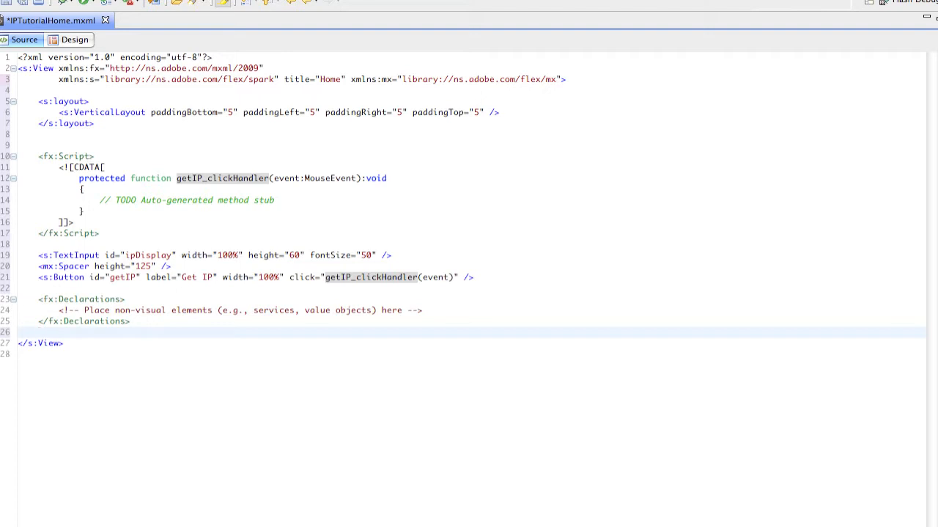
{"action": "left_click", "coordinate": [38, 331]}
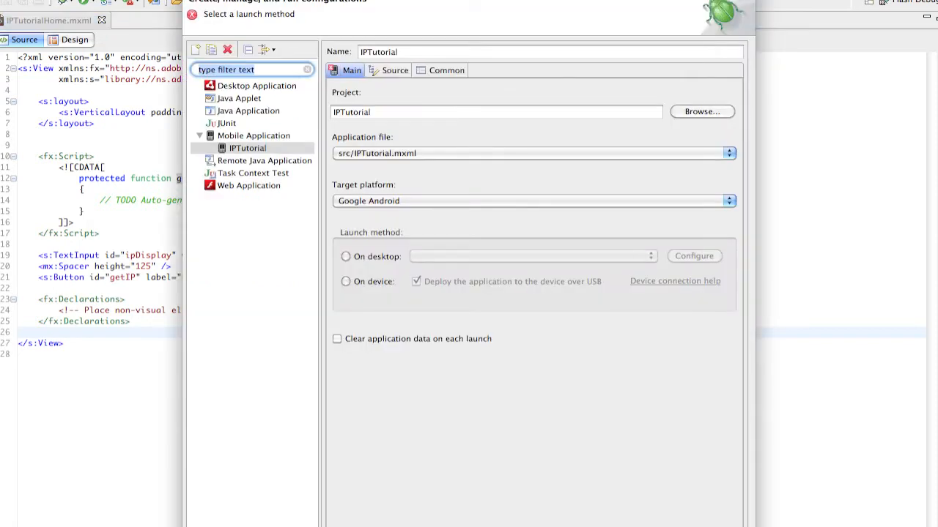
Step: Launch IPTutorial on desktop simulating a Google Nexus One in debug mode
{"action": "left_click", "coordinate": [346, 282]}
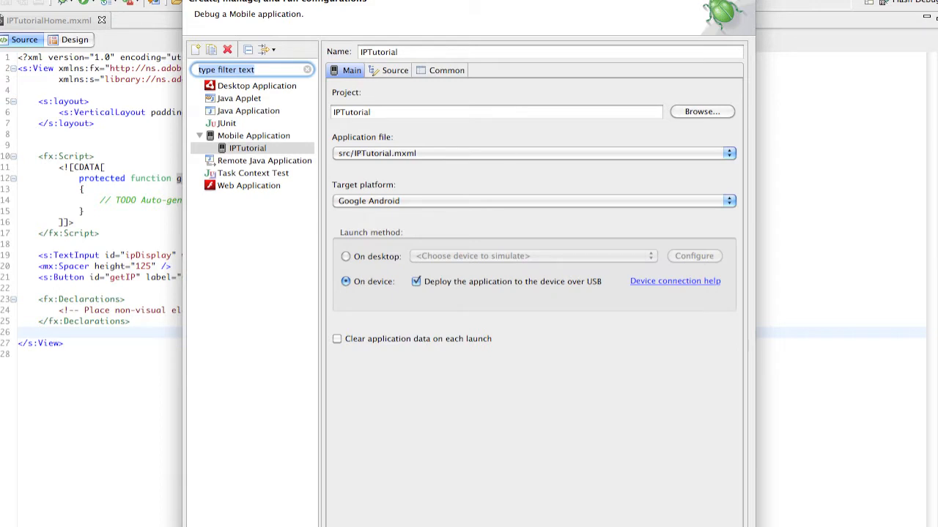
{"action": "left_click", "coordinate": [346, 256]}
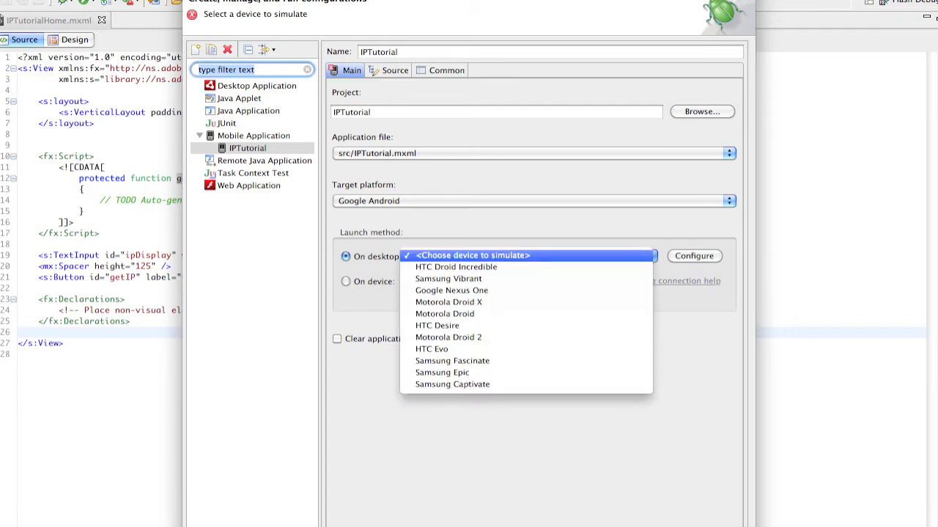
{"action": "mouse_move", "coordinate": [452, 290]}
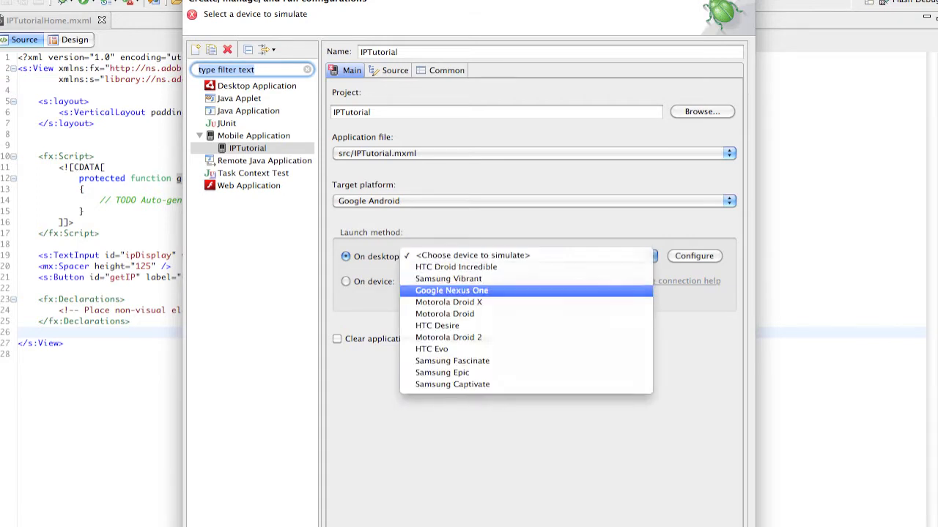
{"action": "left_click", "coordinate": [451, 290]}
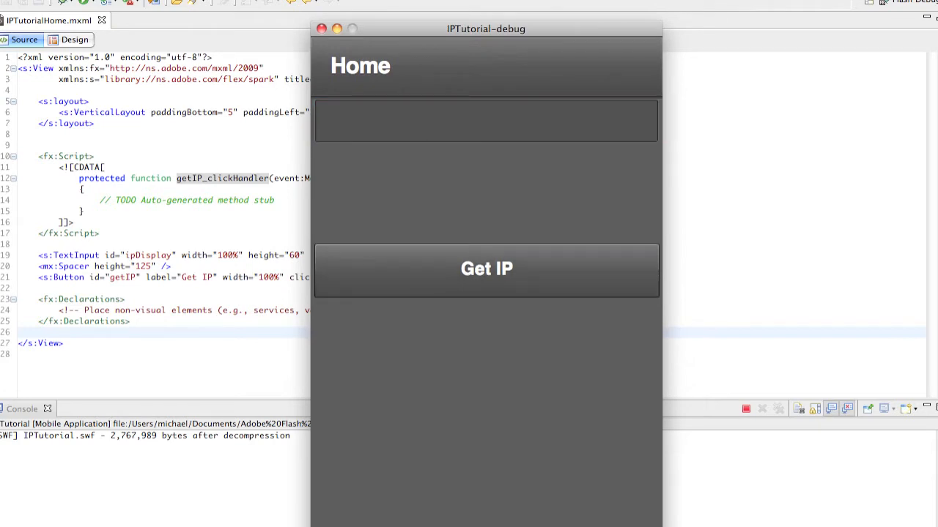
Step: Close the IPTutorial-debug window and show the Home view in Design mode
{"action": "left_click", "coordinate": [746, 409]}
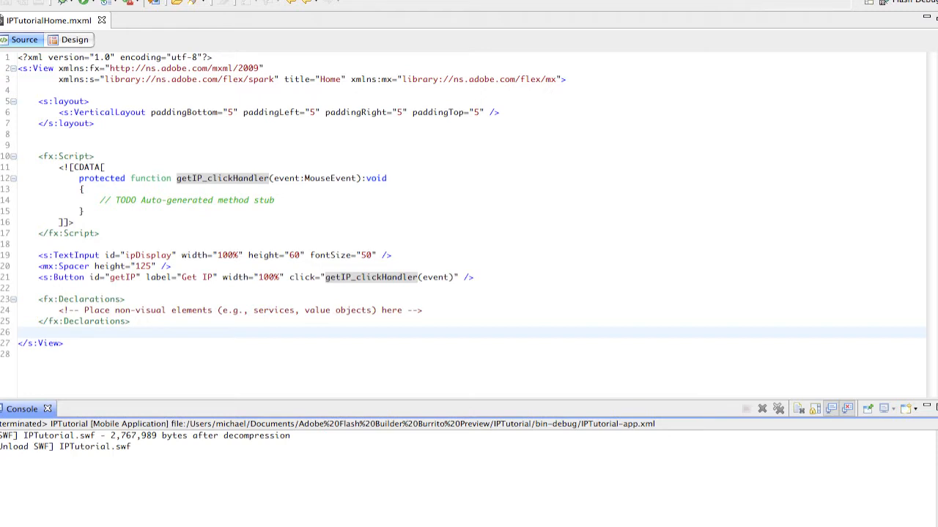
{"action": "left_click", "coordinate": [73, 40]}
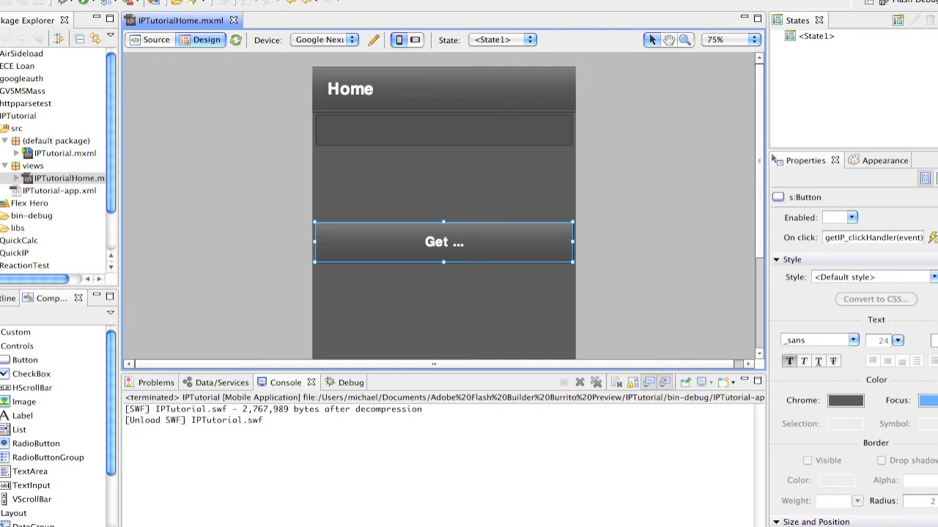
Step: Give the Get IP button a red chromeColor (#A60A0A) and return to Source view
{"action": "left_click", "coordinate": [845, 400]}
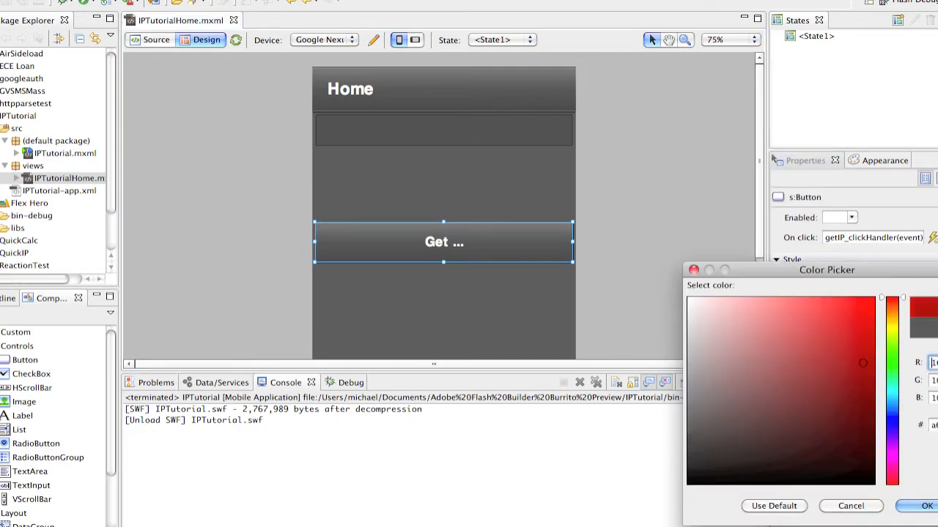
{"action": "left_click", "coordinate": [923, 506]}
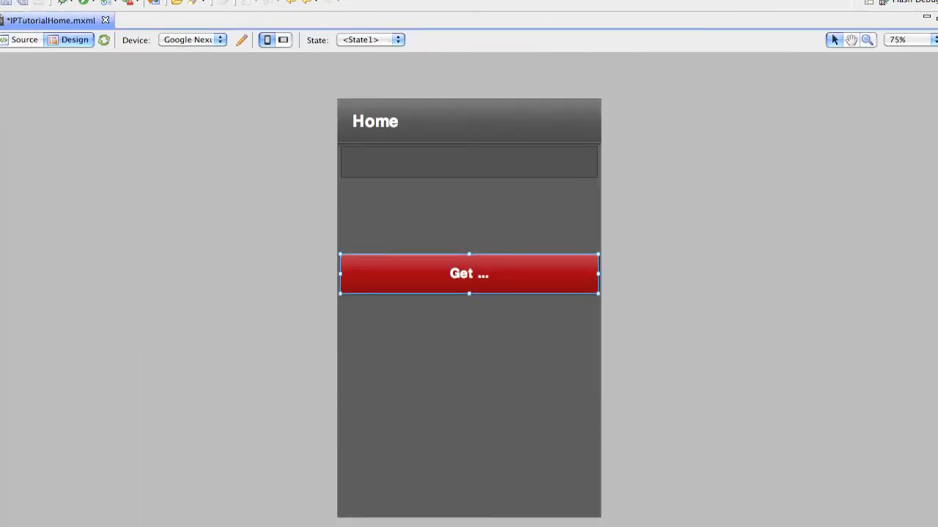
{"action": "left_click", "coordinate": [23, 39]}
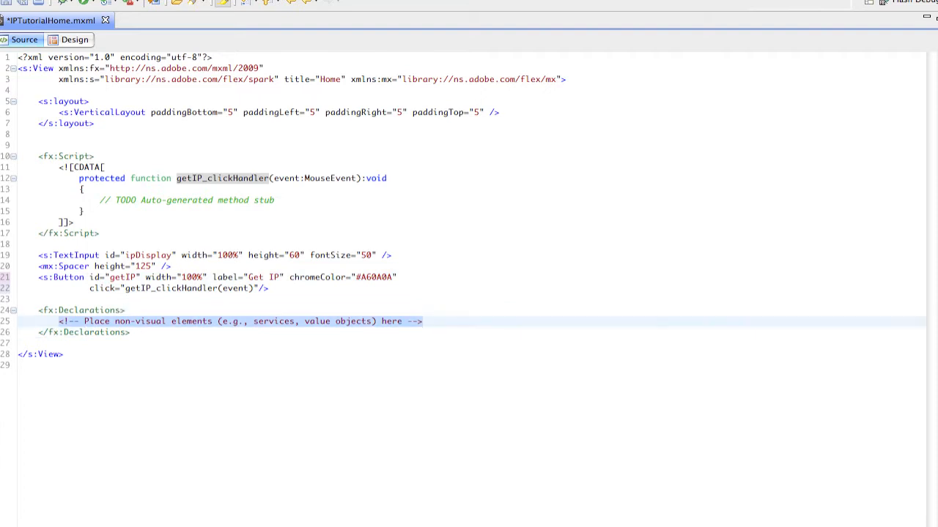
{"action": "key", "text": "Delete"}
{"action": "type", "text": "<s:HTTPService"}
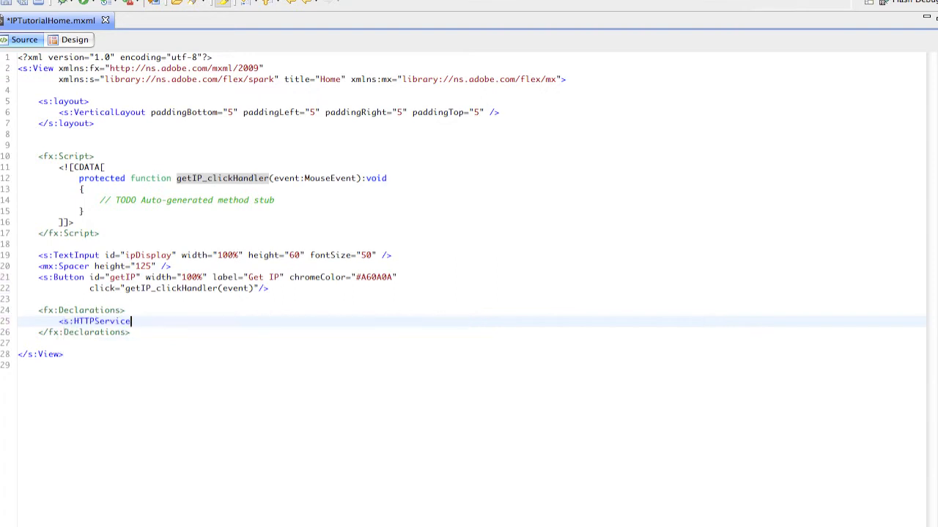
{"action": "type", "text": "id=\""}
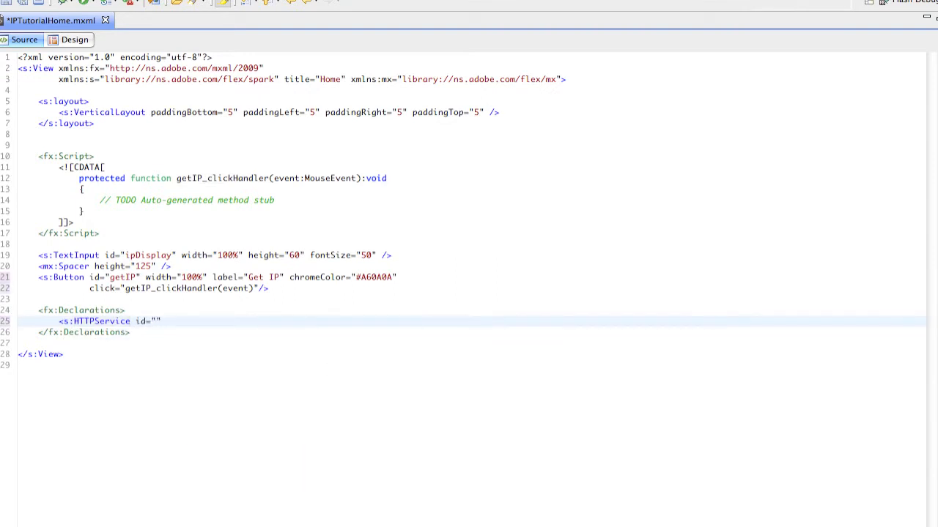
{"action": "type", "text": "ipSer"}
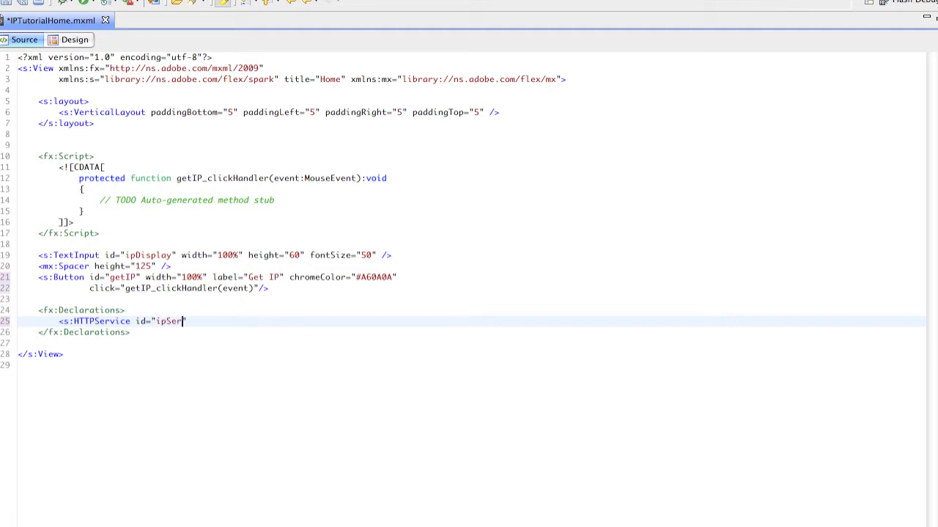
{"action": "type", "text": "vice"}
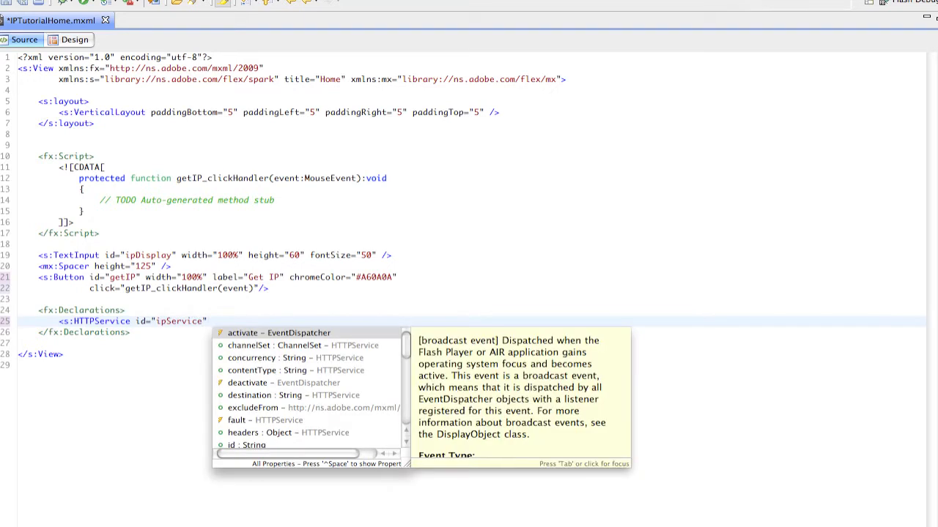
{"action": "type", "text": "url=\""}
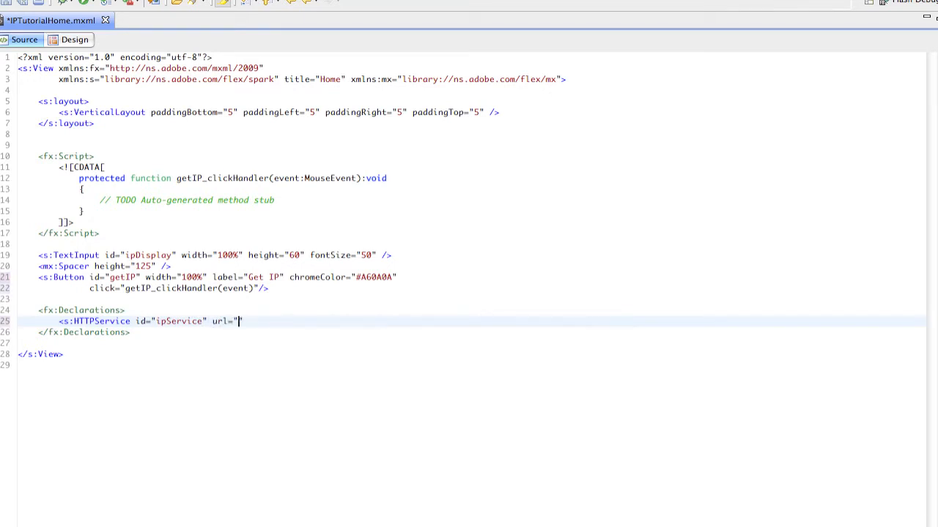
{"action": "type", "text": "http://api.crosbymichael.com/apps/whatismyip.php"}
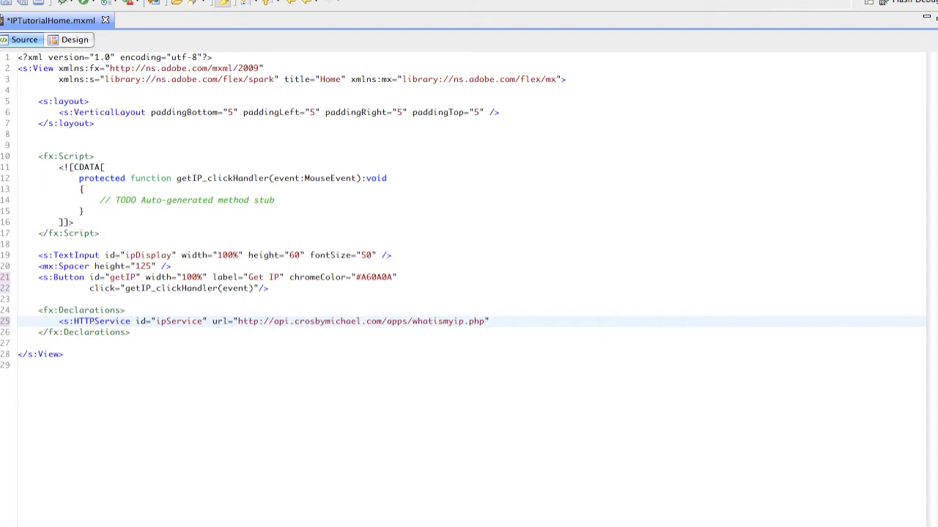
{"action": "left_click", "coordinate": [489, 321]}
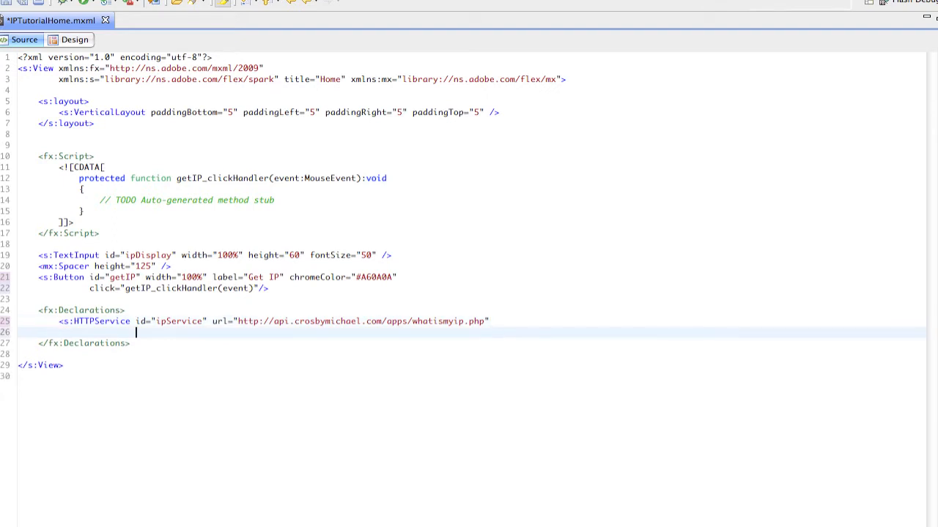
Step: Add result= and fault= to ipService and generate their ResultEvent and FaultEvent handler stubs
{"action": "type", "text": "re"}
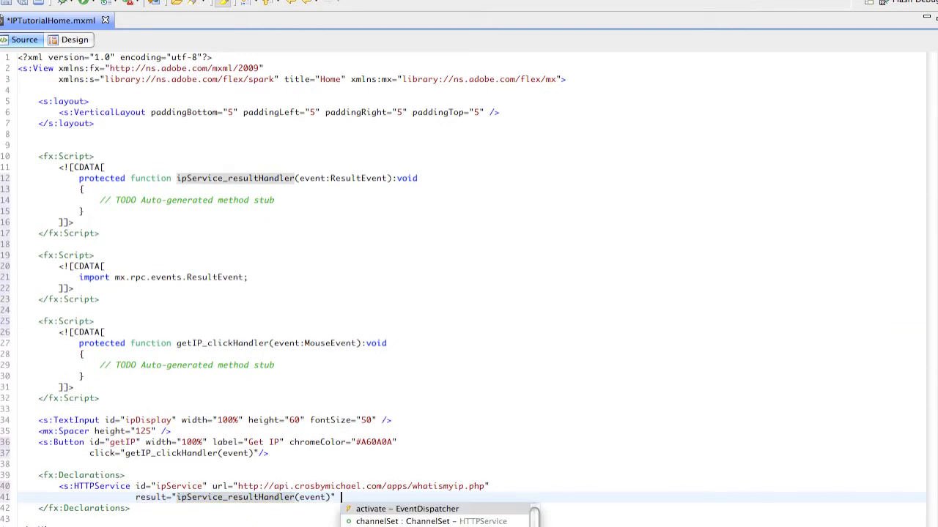
{"action": "type", "text": "fault=\"\""}
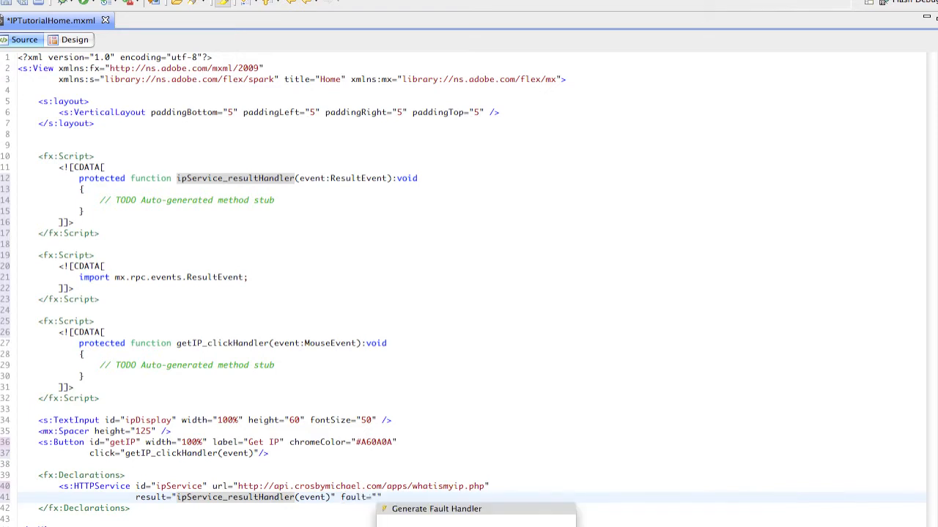
{"action": "left_click", "coordinate": [437, 510]}
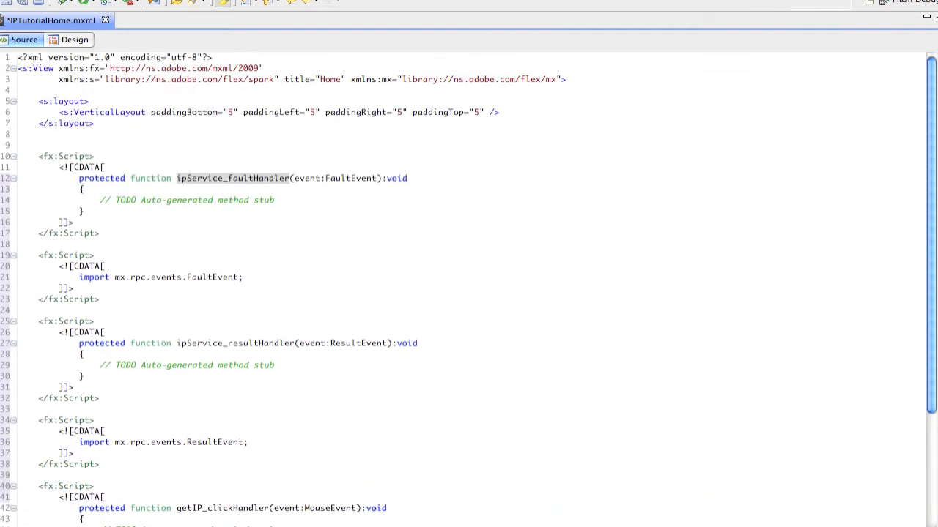
Step: Add the mx.rpc.events.ResultEvent and FaultEvent imports to the main fx:Script block
{"action": "scroll", "scroll_direction": "down", "scroll_amount": 3}
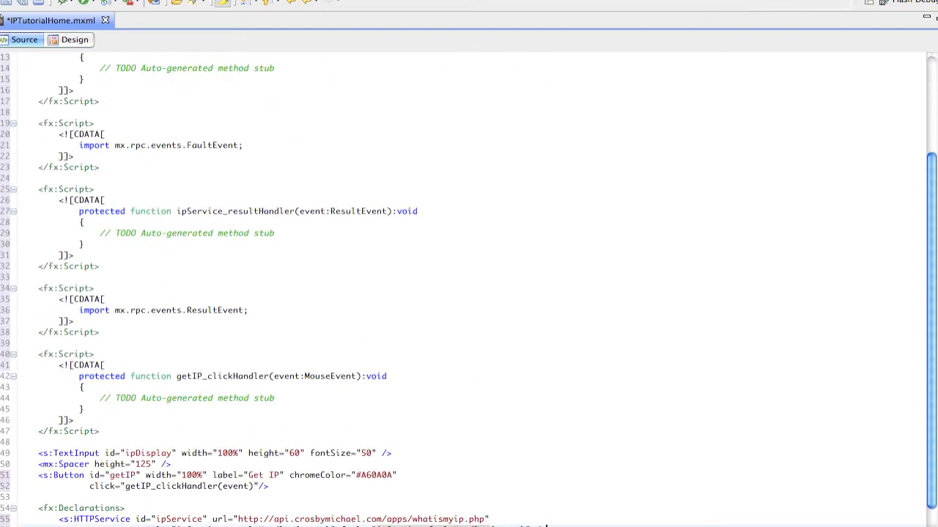
{"action": "left_click", "coordinate": [220, 375]}
{"action": "type", "text": "c"}
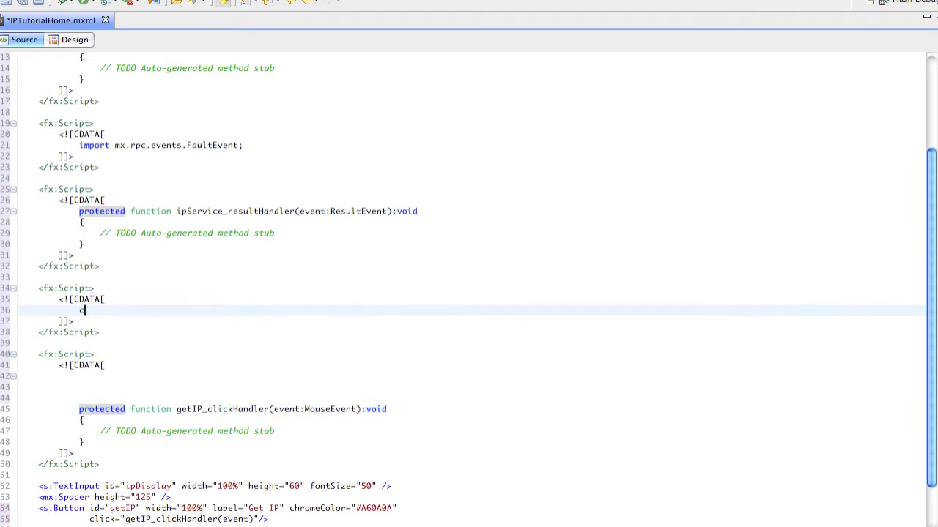
{"action": "type", "text": "import mx.rpc.events.ResultEvent;"}
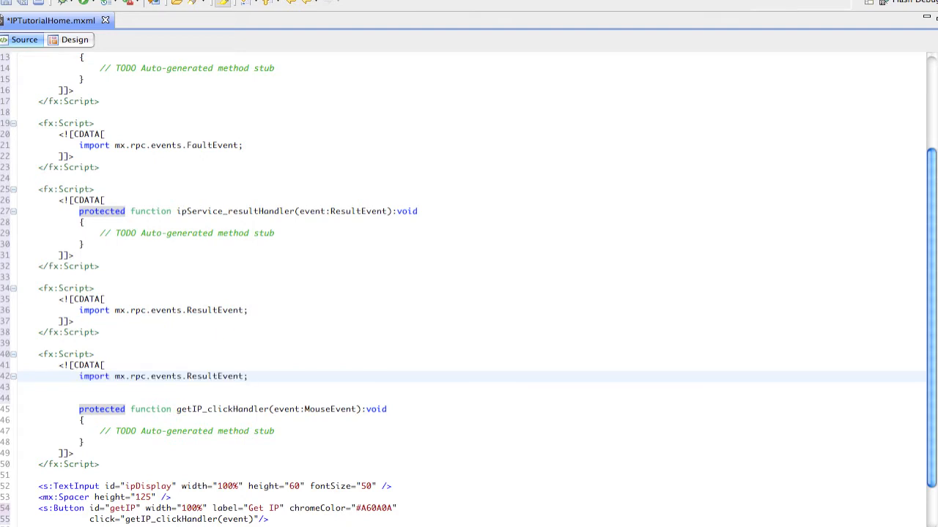
{"action": "scroll", "scroll_direction": "down", "scroll_amount": 3}
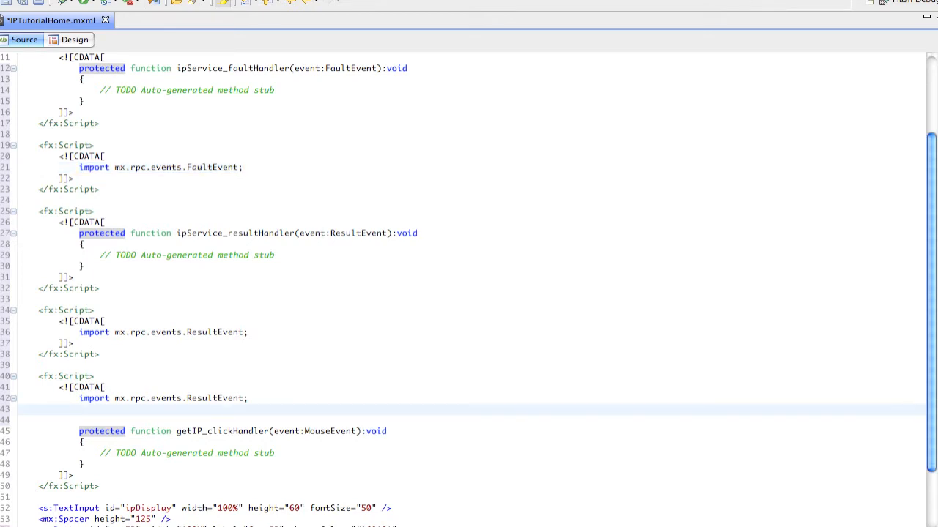
{"action": "type", "text": "import mx.rpc.events.FaultEvent;"}
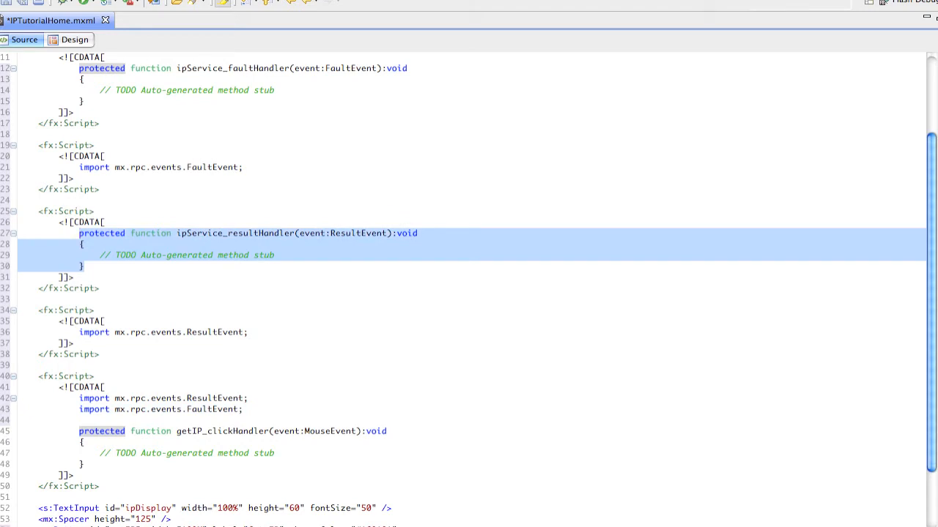
Step: Gather the click, result and fault handlers into that single script block, removing the empty ones
{"action": "scroll", "scroll_direction": "down", "scroll_amount": 3}
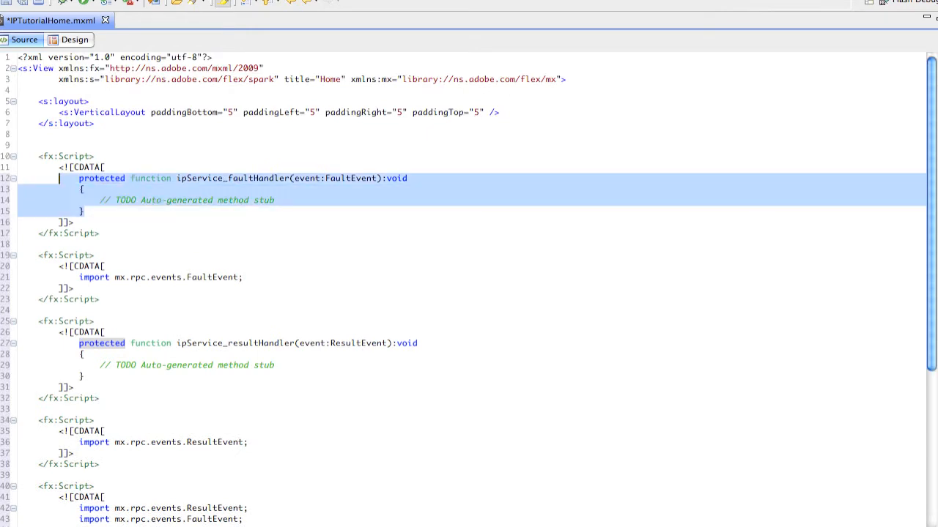
{"action": "scroll", "scroll_direction": "down", "scroll_amount": 3}
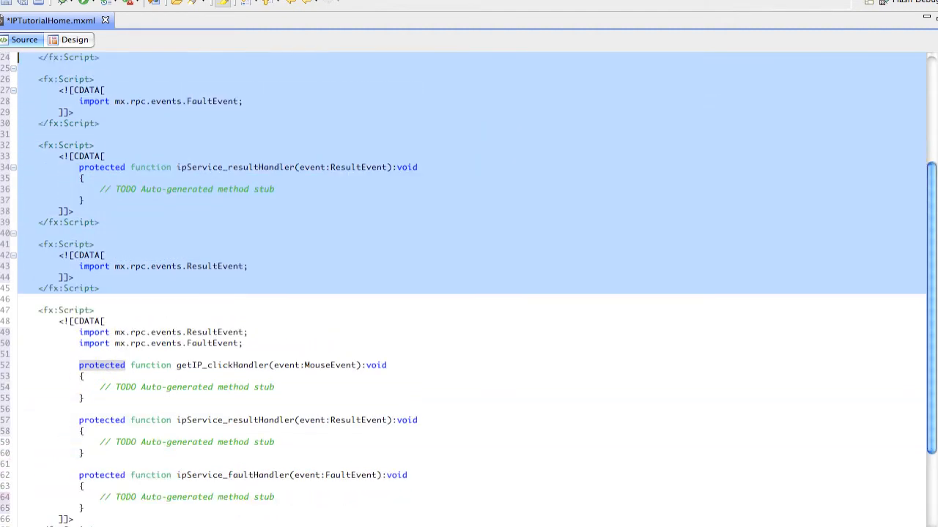
{"action": "scroll", "scroll_direction": "up", "scroll_amount": 3}
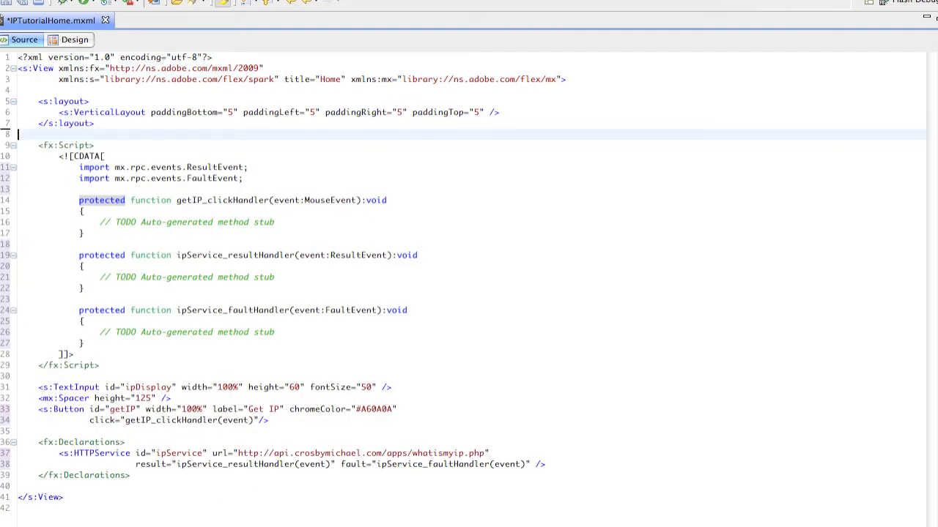
{"action": "double_click", "coordinate": [222, 199]}
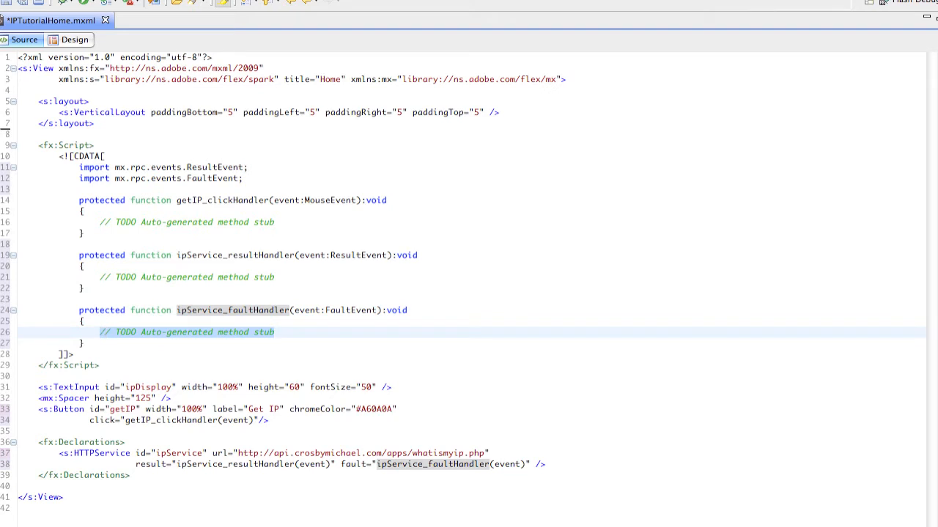
Step: Replace the fault handler's TODO with ipDisplay.text = "Cannot get IP";
{"action": "left_click", "coordinate": [100, 332]}
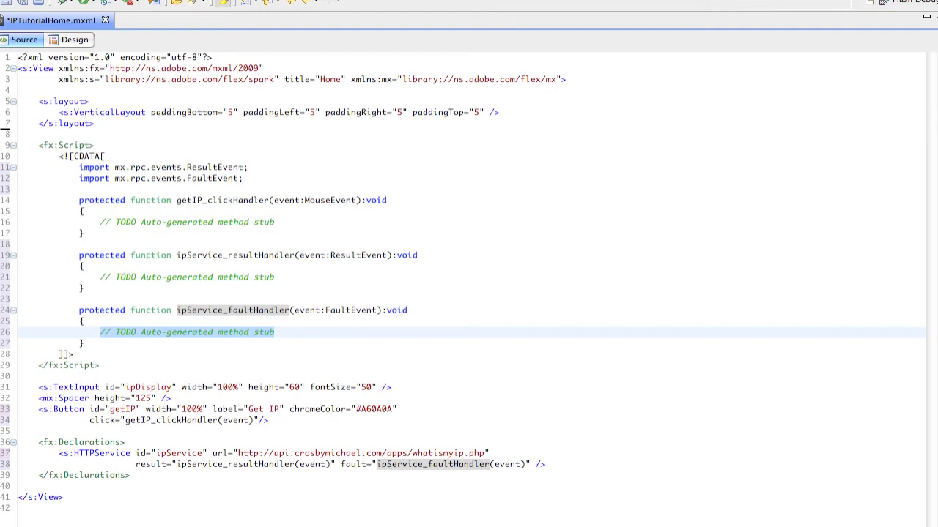
{"action": "type", "text": "ip"}
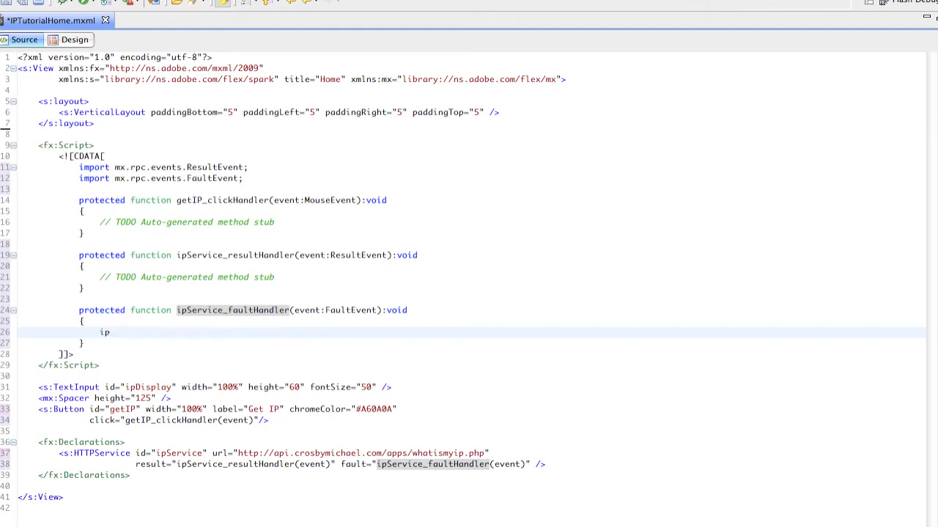
{"action": "type", "text": "Display"}
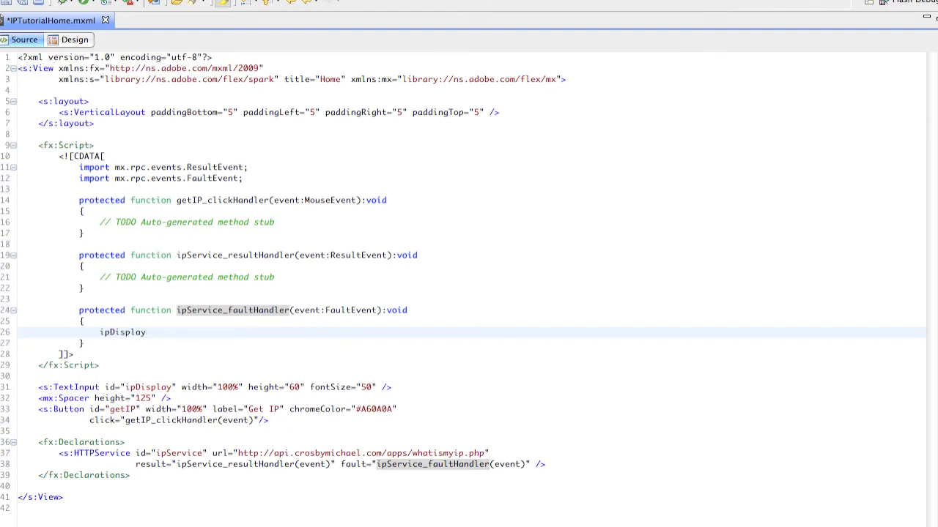
{"action": "type", "text": ".text"}
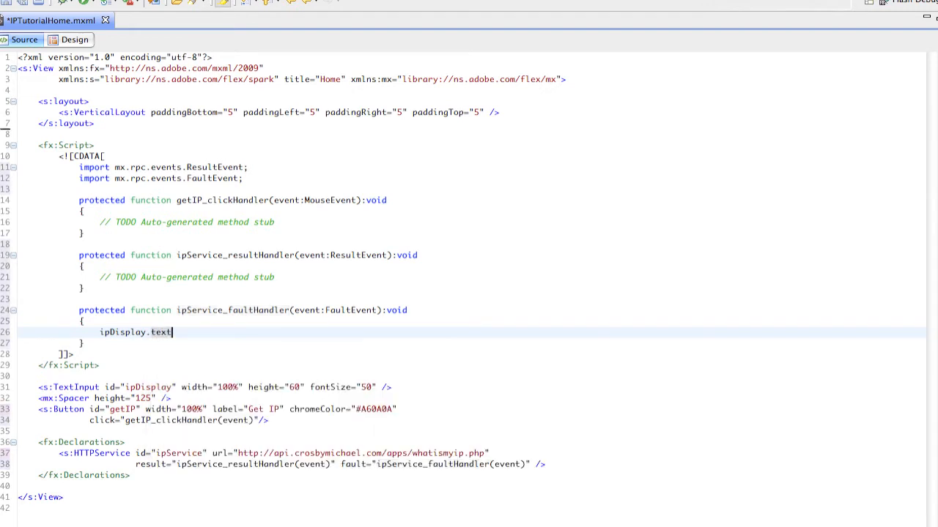
{"action": "type", "text": "="}
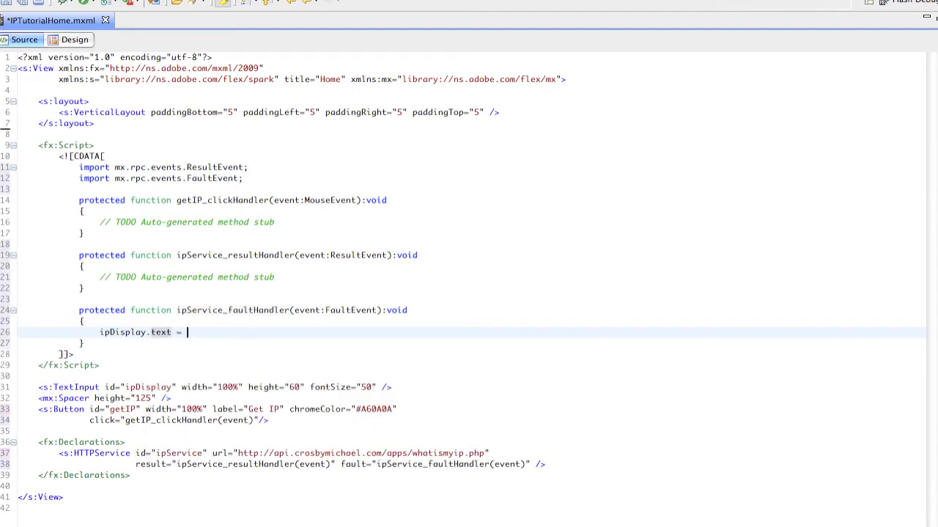
{"action": "type", "text": "\""}
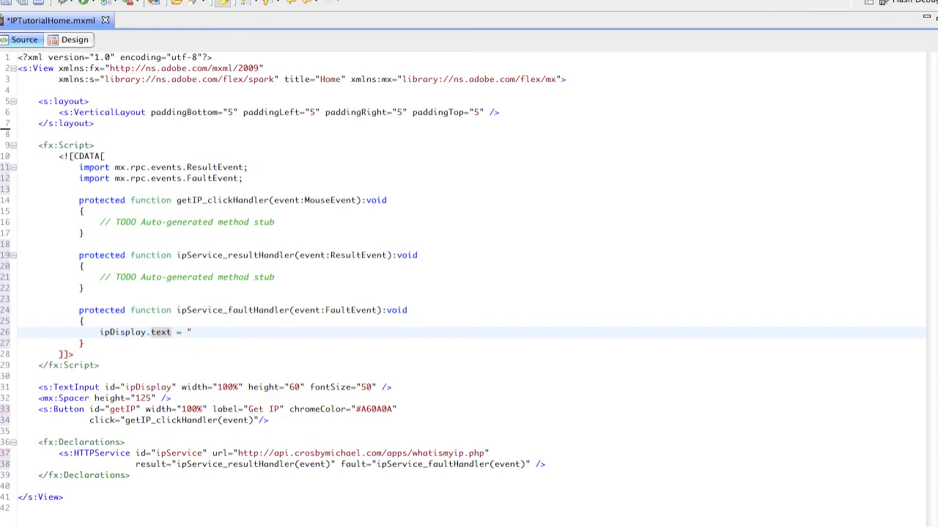
{"action": "type", "text": "Cannot ge"}
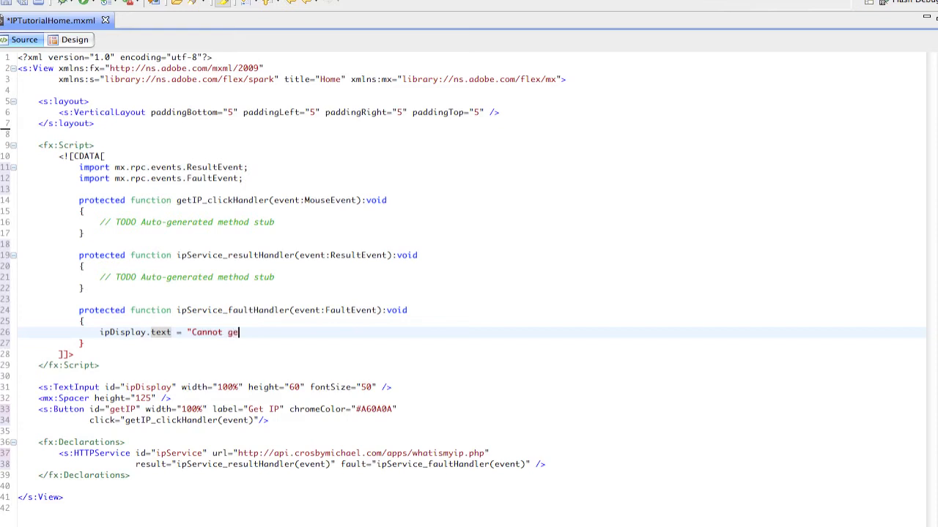
{"action": "type", "text": "t IP\";"}
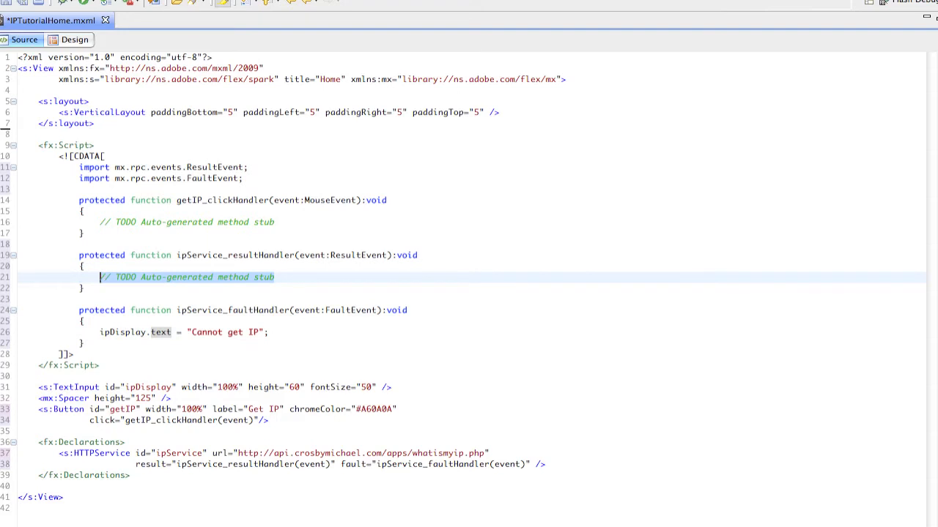
Step: Replace the result handler's TODO with an unfinished ipDisplay.text = assignment, erasing the partial String
{"action": "type", "text": "ip"}
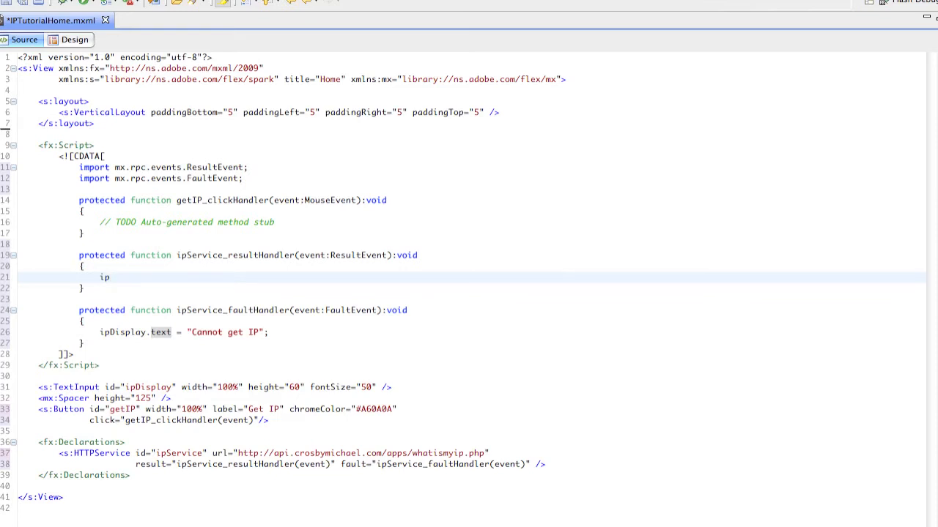
{"action": "left_click", "coordinate": [105, 277]}
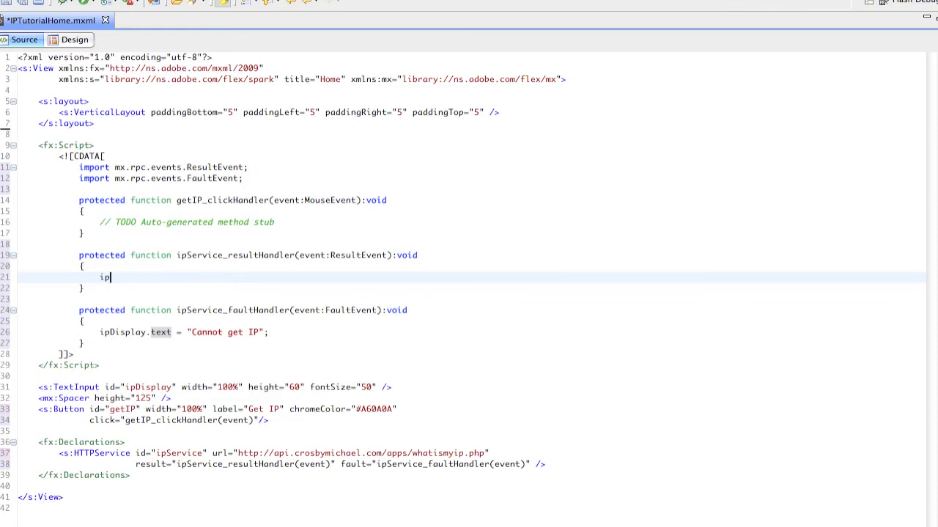
{"action": "type", "text": "Display"}
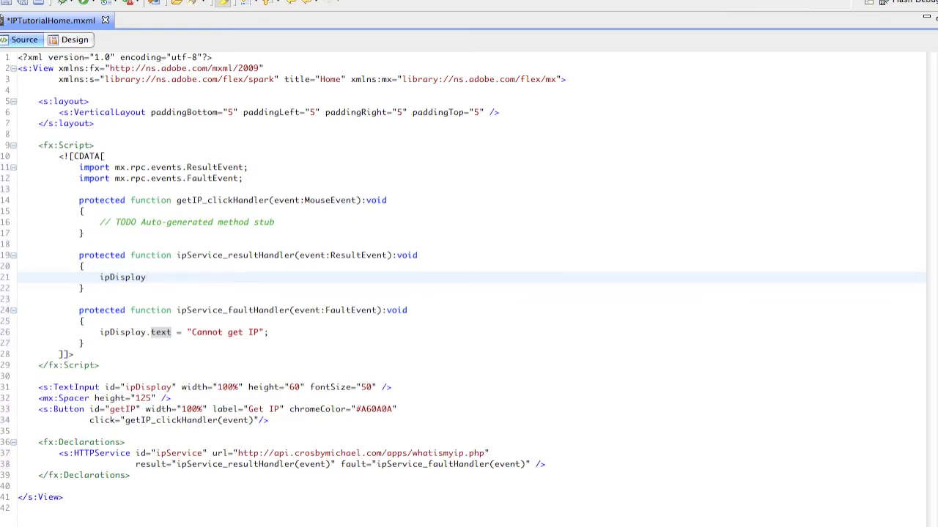
{"action": "type", "text": ".text ="}
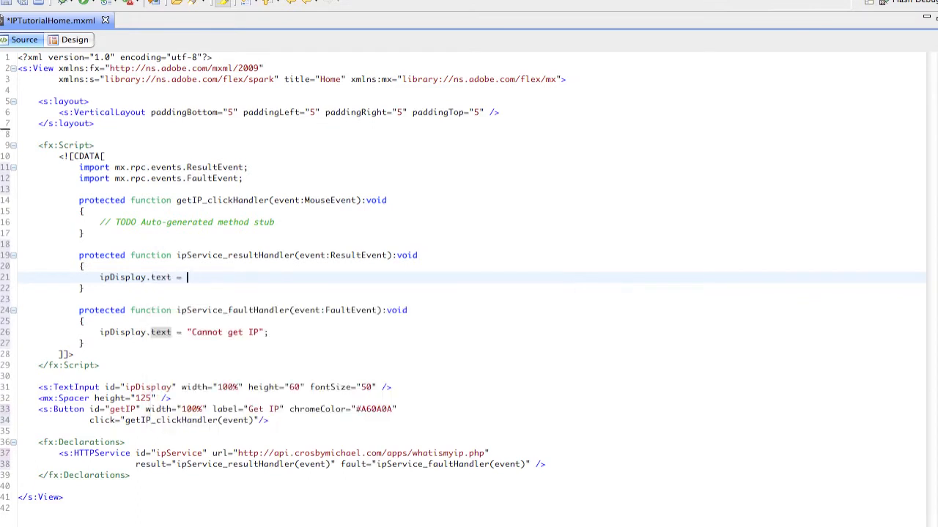
{"action": "type", "text": "Strin"}
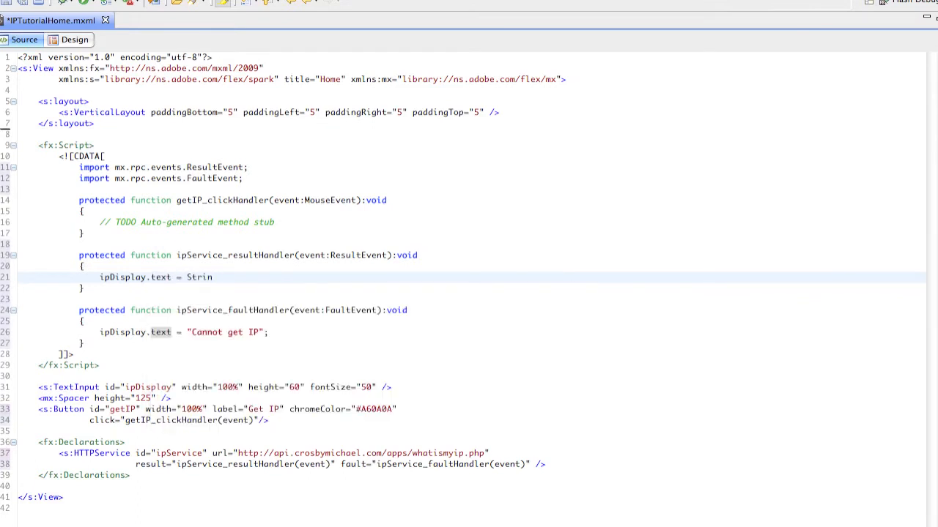
{"action": "key", "text": "BackSpace"}
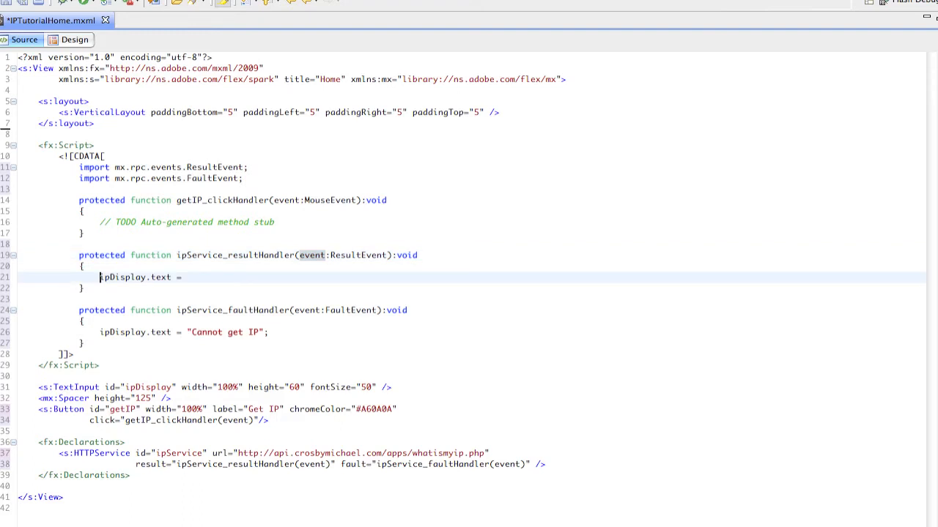
Step: Comment out the unfinished assignment line with //
{"action": "double_click", "coordinate": [123, 277]}
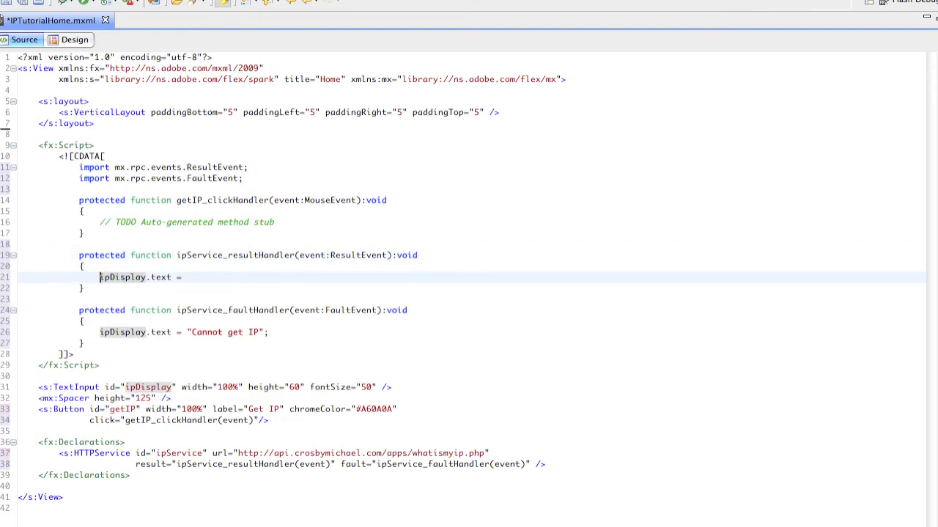
{"action": "type", "text": "//"}
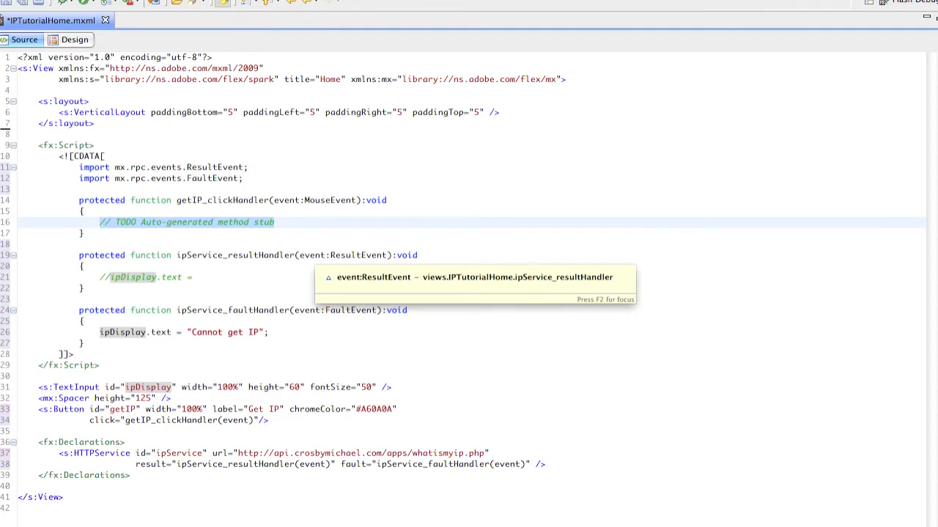
Step: Make getIP_clickHandler call ipService.send(); and start a debug run of the app
{"action": "left_click", "coordinate": [100, 223]}
{"action": "type", "text": "ipService"}
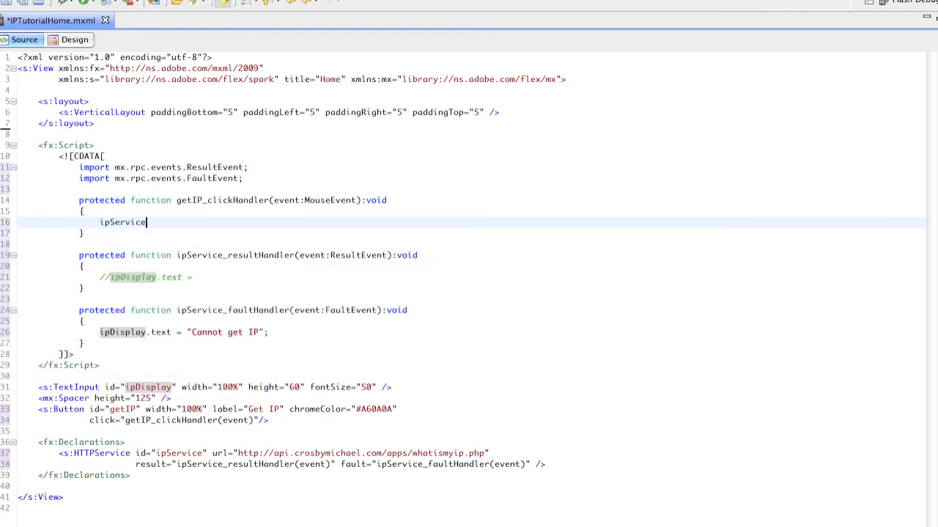
{"action": "type", "text": "."}
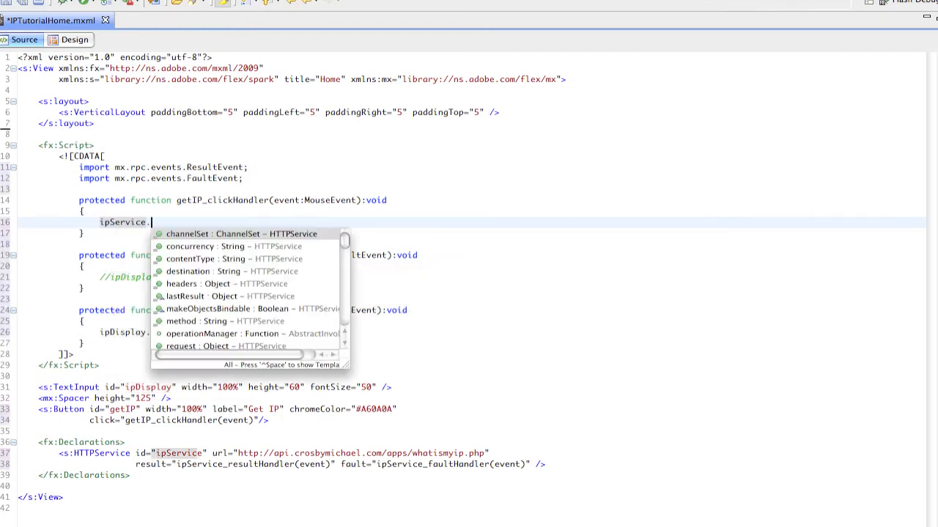
{"action": "type", "text": "send();"}
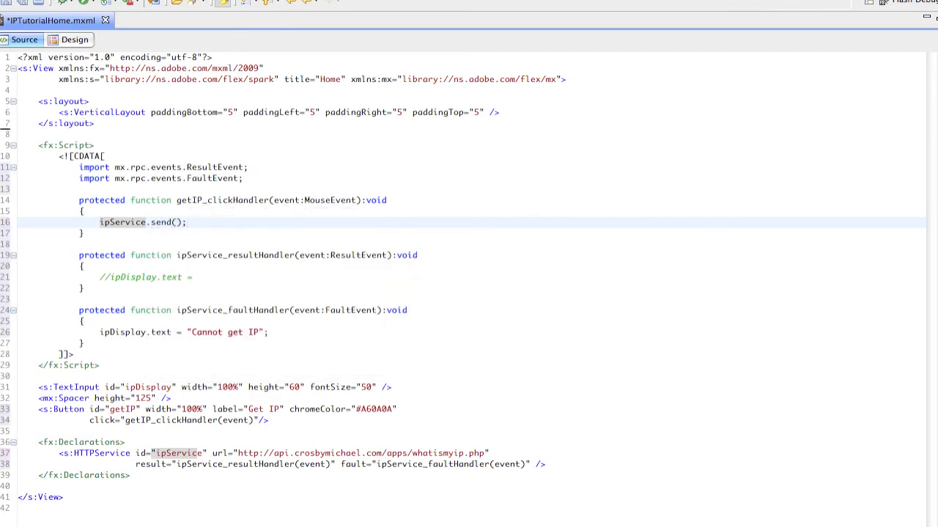
{"action": "left_click", "coordinate": [184, 222]}
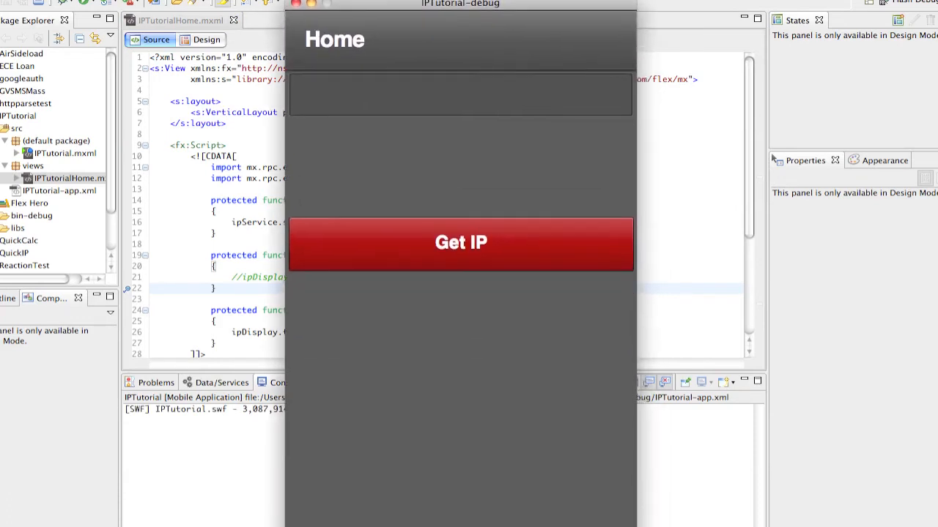
Step: Request the IP in the running app and accept switching to the Flash Debug perspective
{"action": "left_click", "coordinate": [460, 243]}
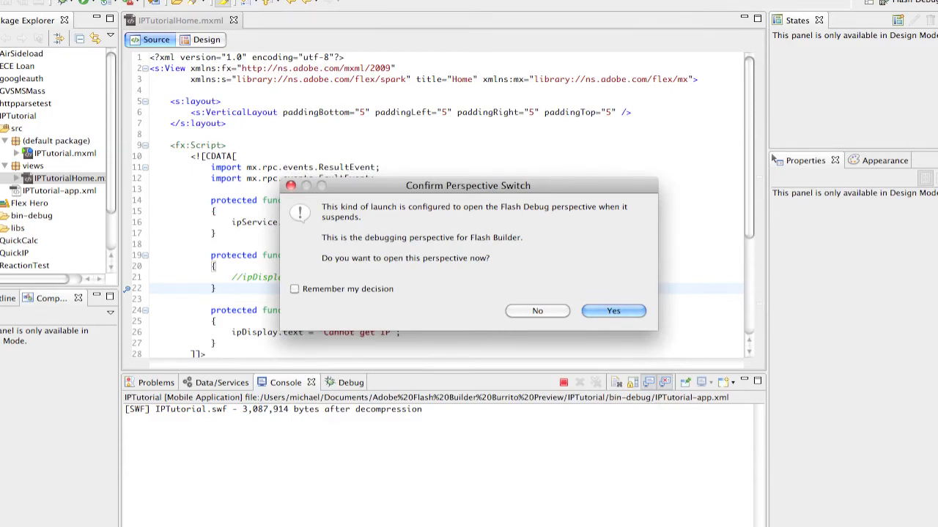
{"action": "left_click", "coordinate": [536, 311]}
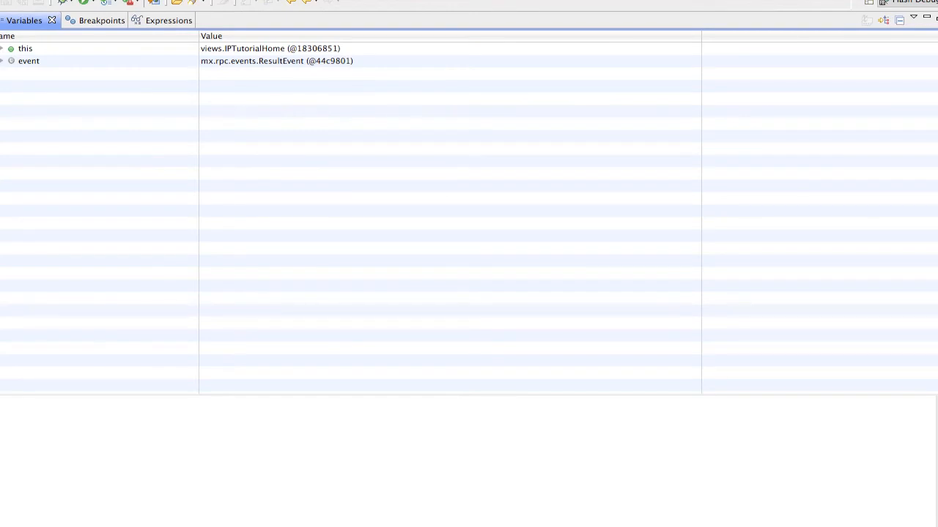
Step: Expand the event in Variables to see result holds 108.67.91.27 and its target details
{"action": "left_click", "coordinate": [3, 61]}
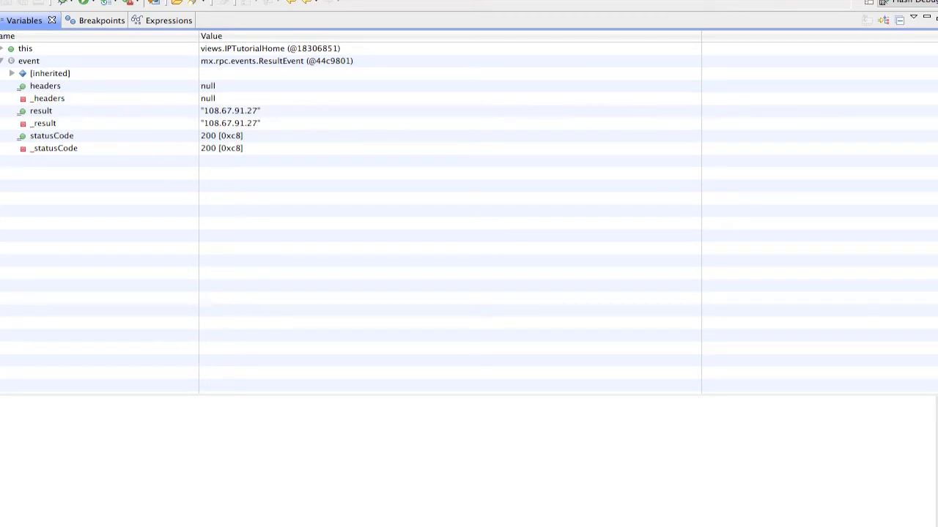
{"action": "left_click", "coordinate": [41, 111]}
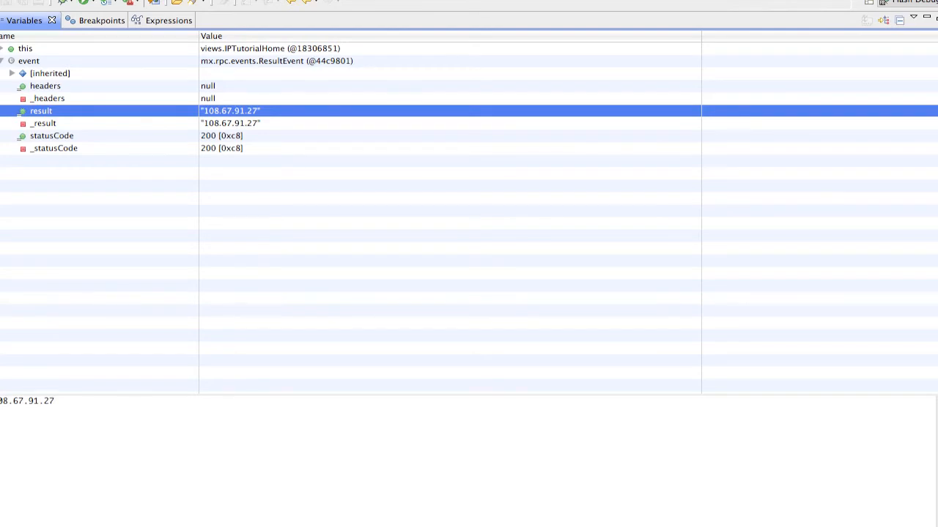
{"action": "left_click", "coordinate": [12, 74]}
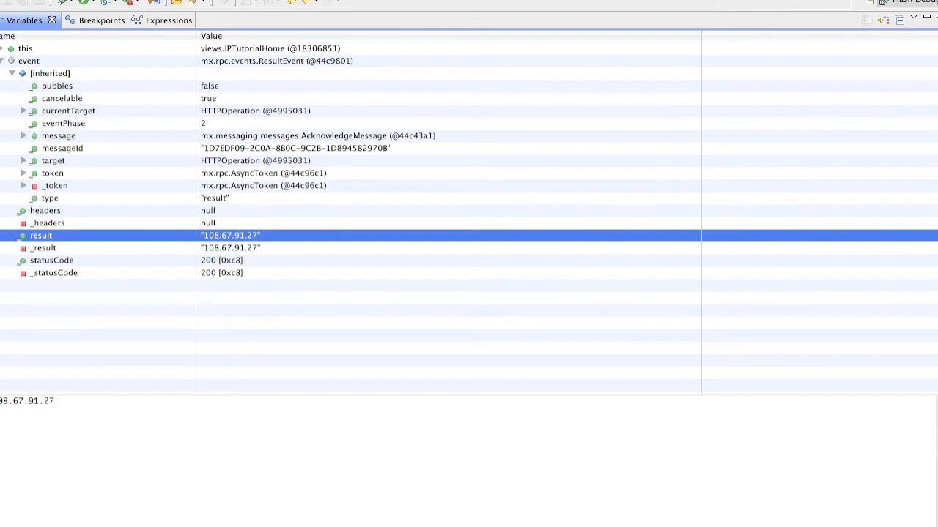
{"action": "left_click", "coordinate": [24, 160]}
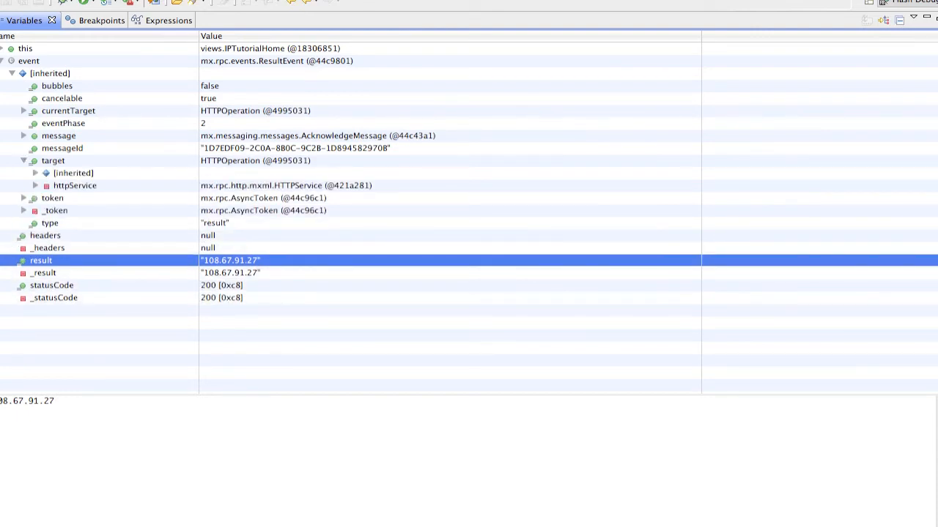
Step: Inspect the target's inherited properties, then collapse the expanded nodes again
{"action": "left_click", "coordinate": [35, 172]}
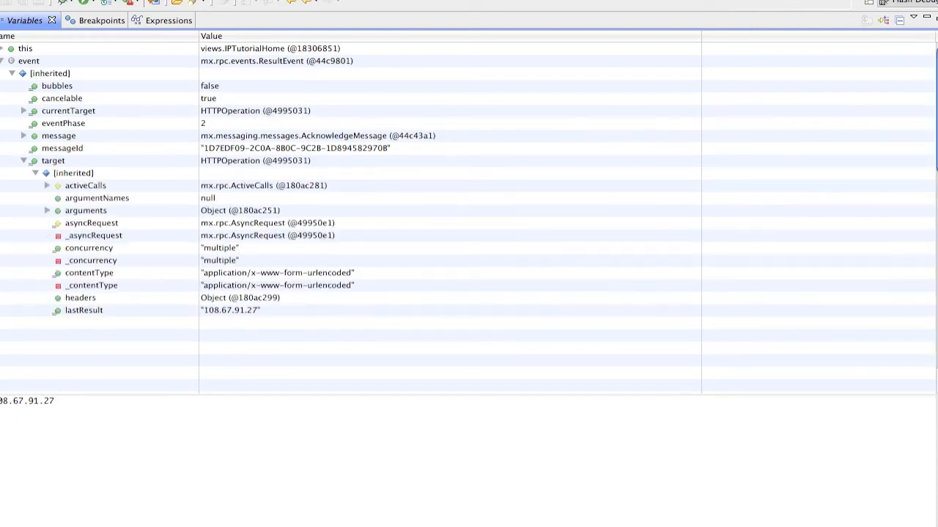
{"action": "scroll", "scroll_direction": "down", "scroll_amount": 3}
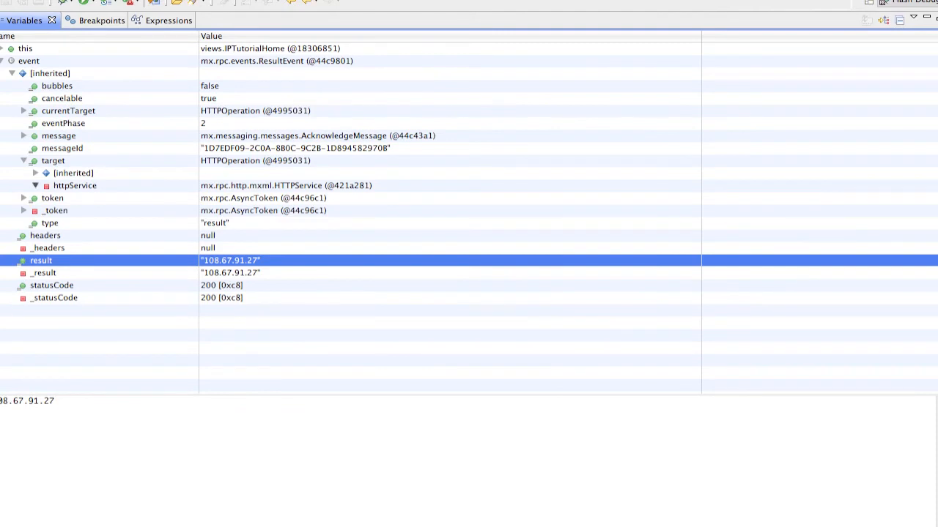
{"action": "left_click", "coordinate": [35, 185]}
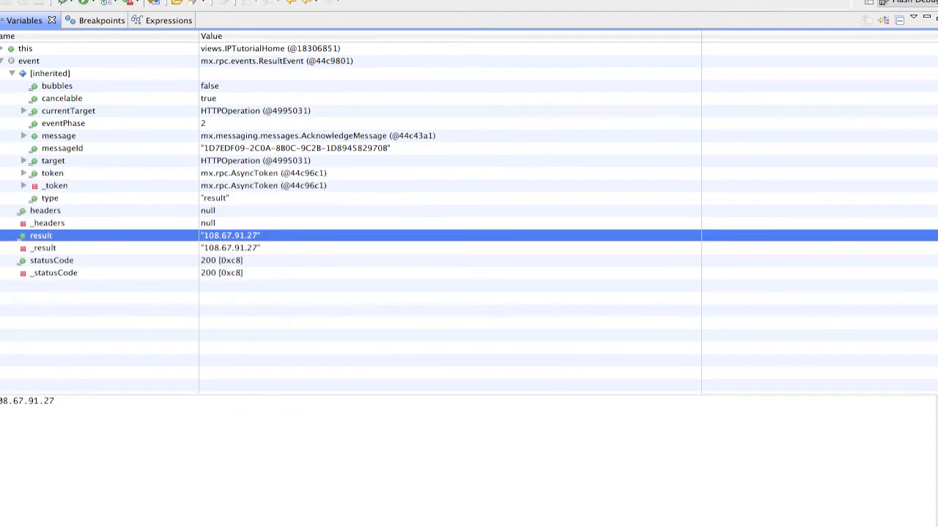
{"action": "left_click", "coordinate": [12, 73]}
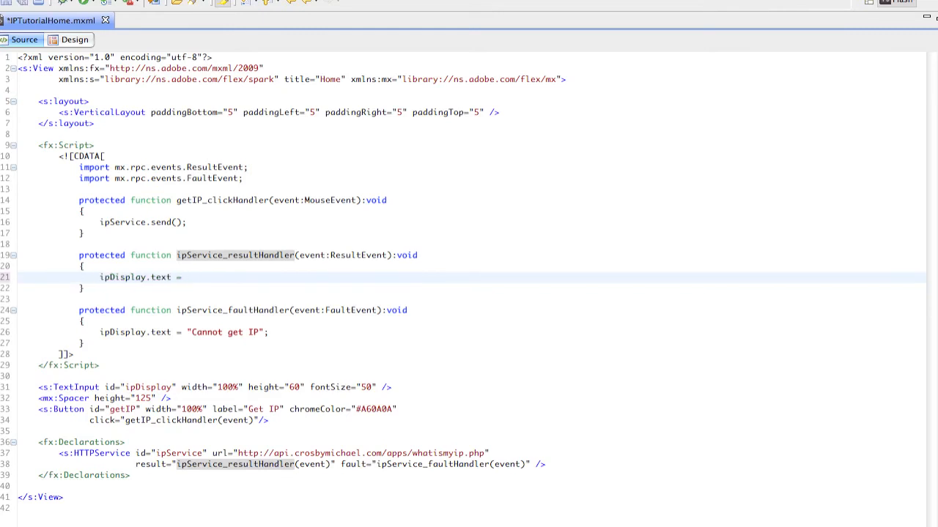
Step: Complete line 21 as ipDisplay.text = event.result as String; fixing the String typo
{"action": "type", "text": "event."}
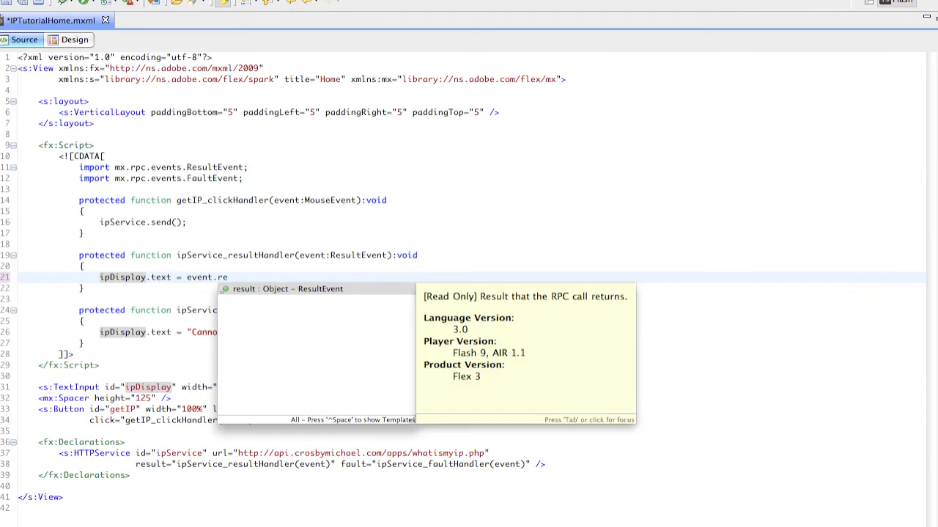
{"action": "type", "text": "result"}
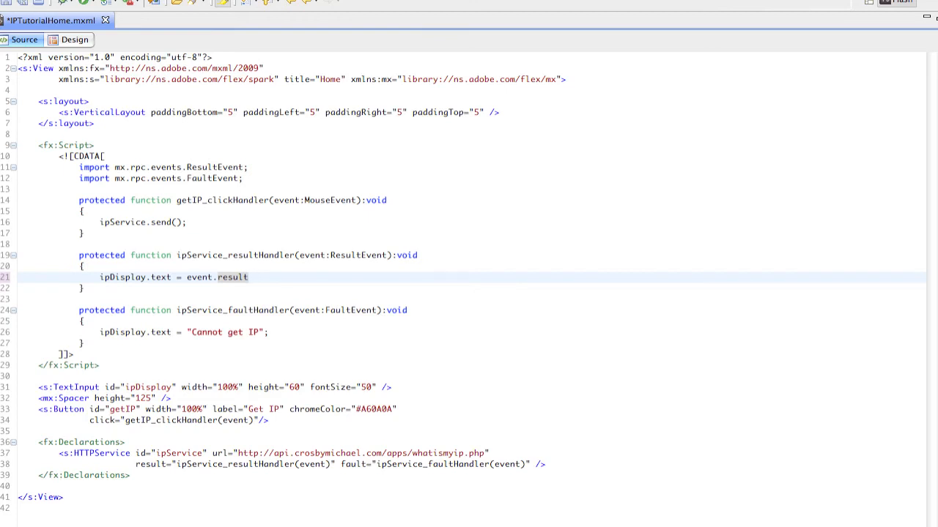
{"action": "type", "text": "as Styri"}
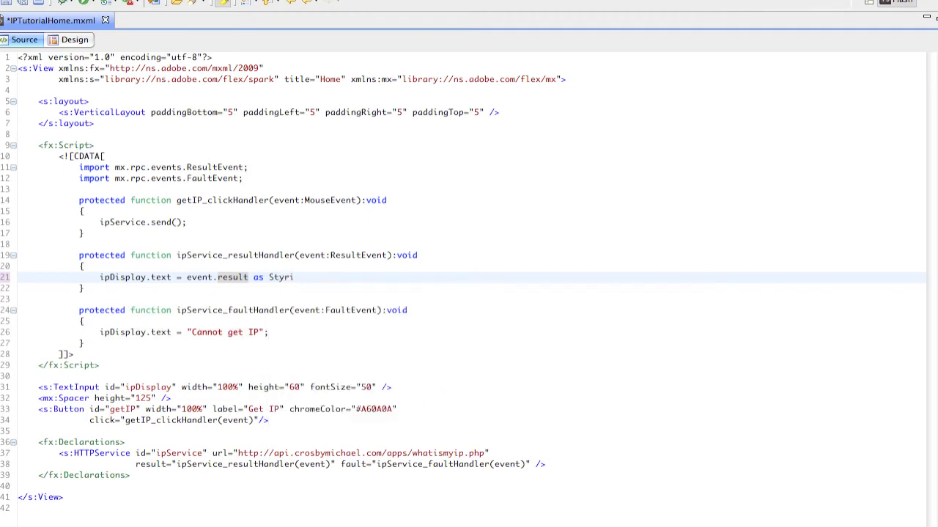
{"action": "key", "text": "BackSpace"}
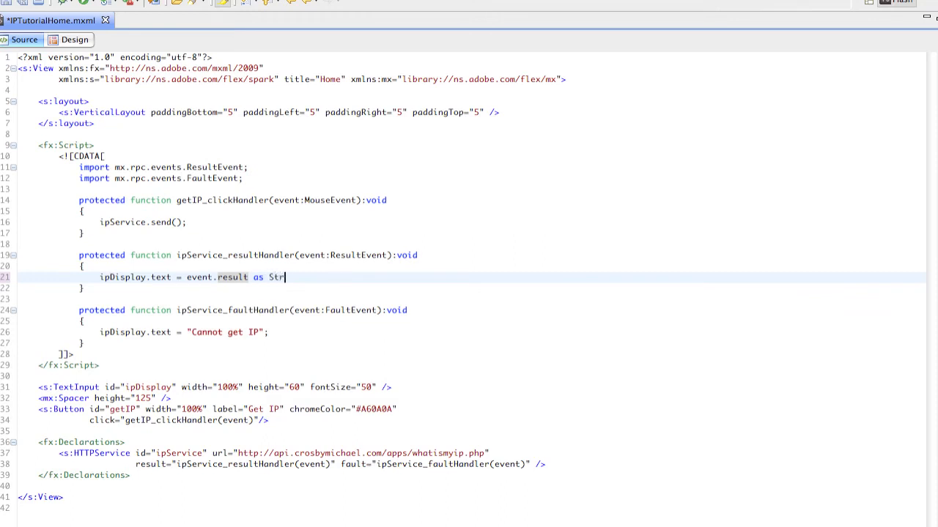
{"action": "type", "text": "ing;"}
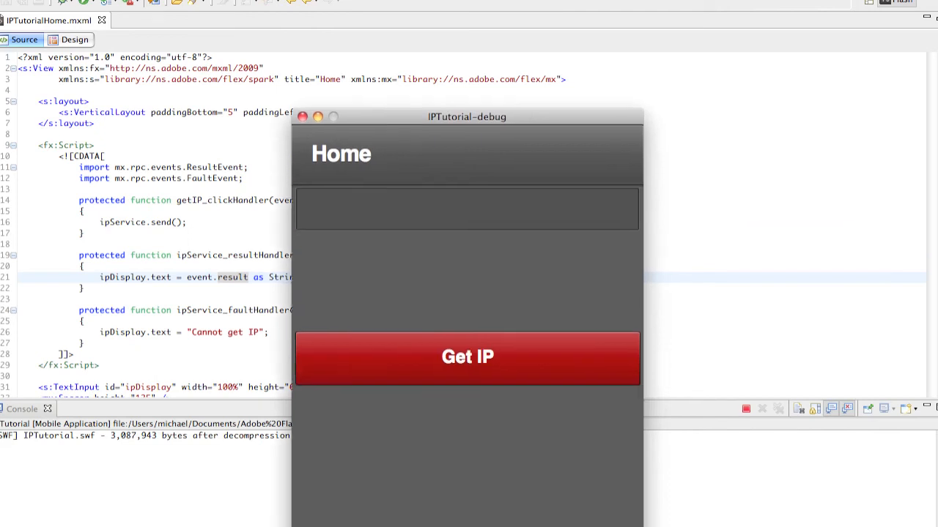
{"action": "left_click_drag", "start_coordinate": [466, 117], "coordinate": [460, 6]}
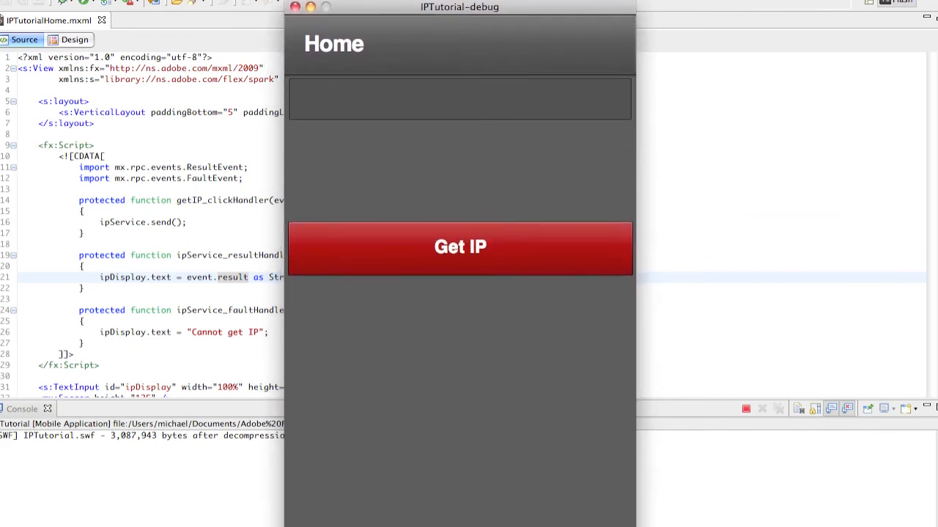
{"action": "left_click", "coordinate": [460, 247]}
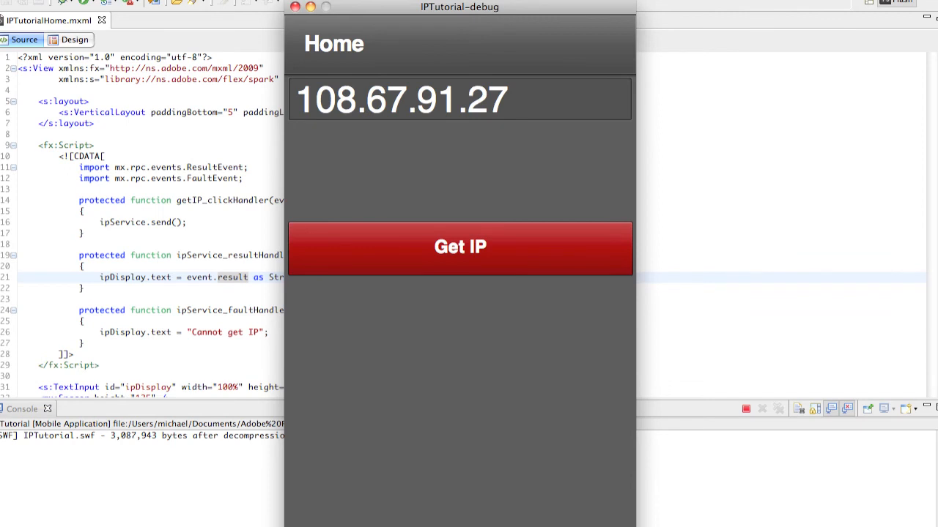
{"action": "left_click", "coordinate": [460, 100]}
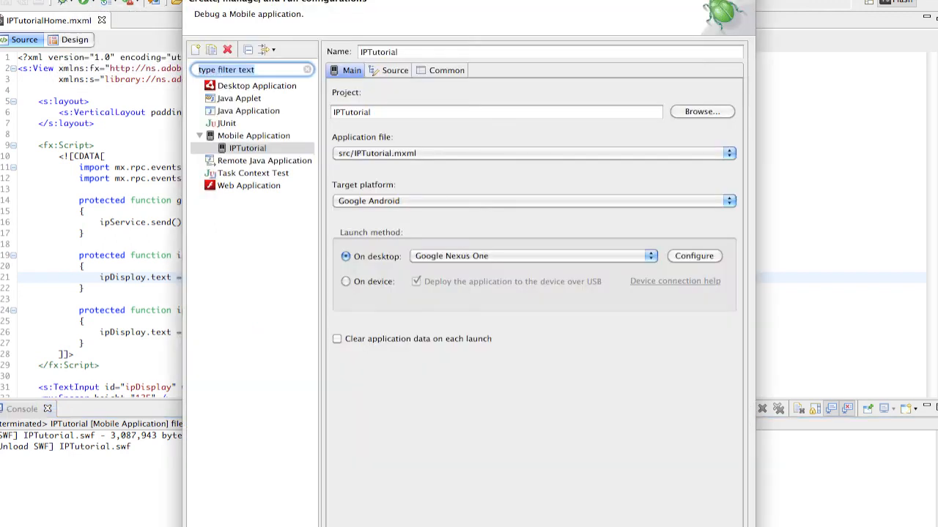
Step: Launch IPTutorial on the connected Android phone and request the IP there, showing 108.67.91.27
{"action": "left_click", "coordinate": [346, 281]}
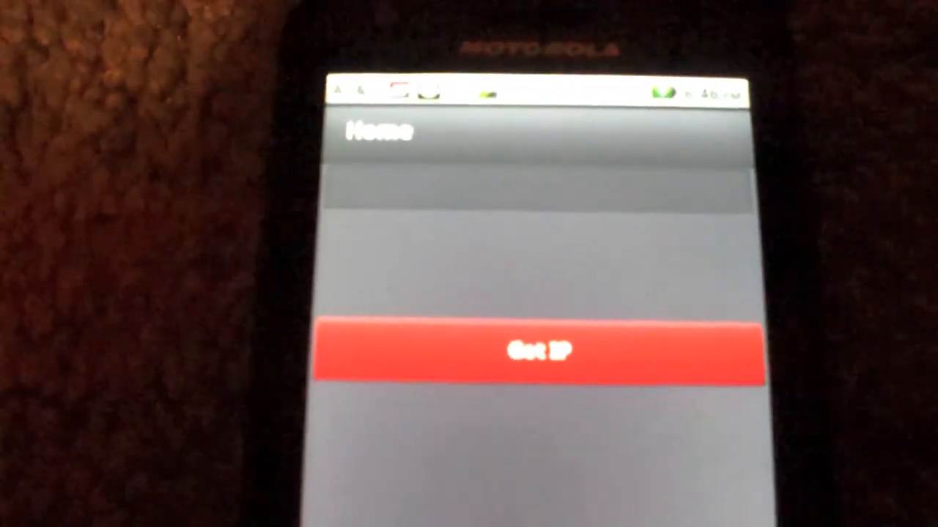
{"action": "left_click", "coordinate": [539, 351]}
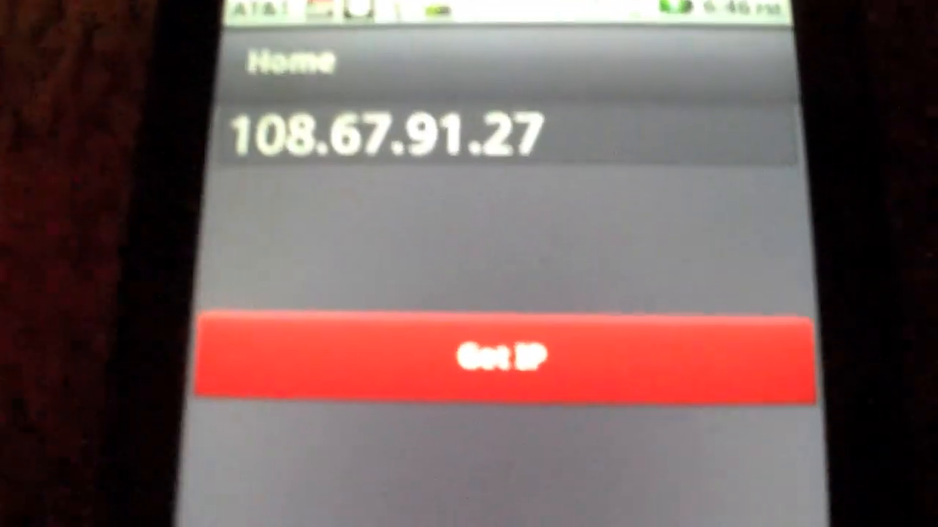